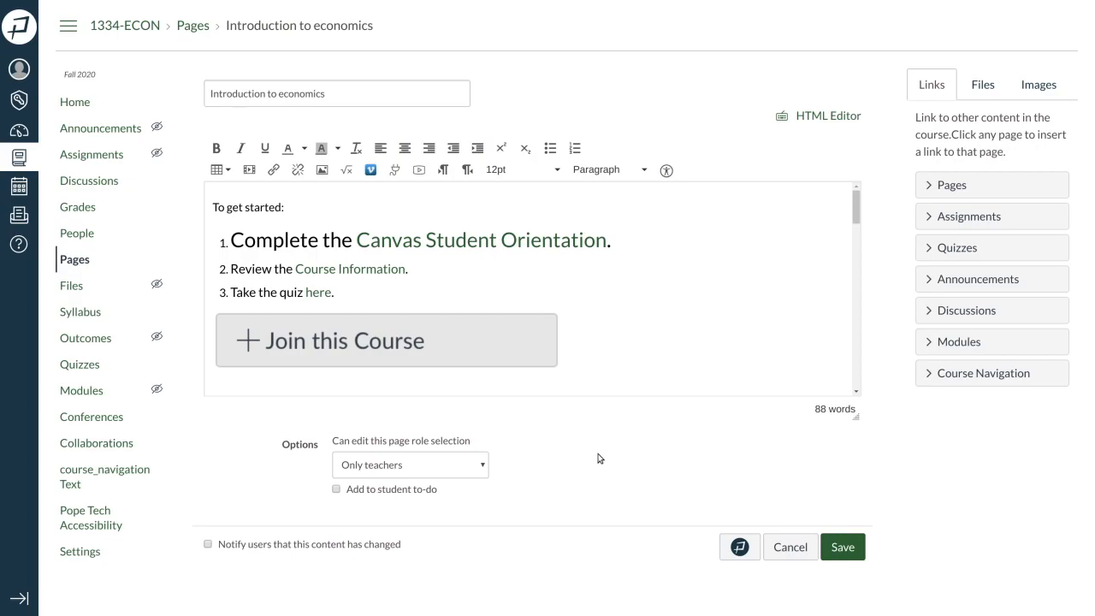
mouse_move(638, 449)
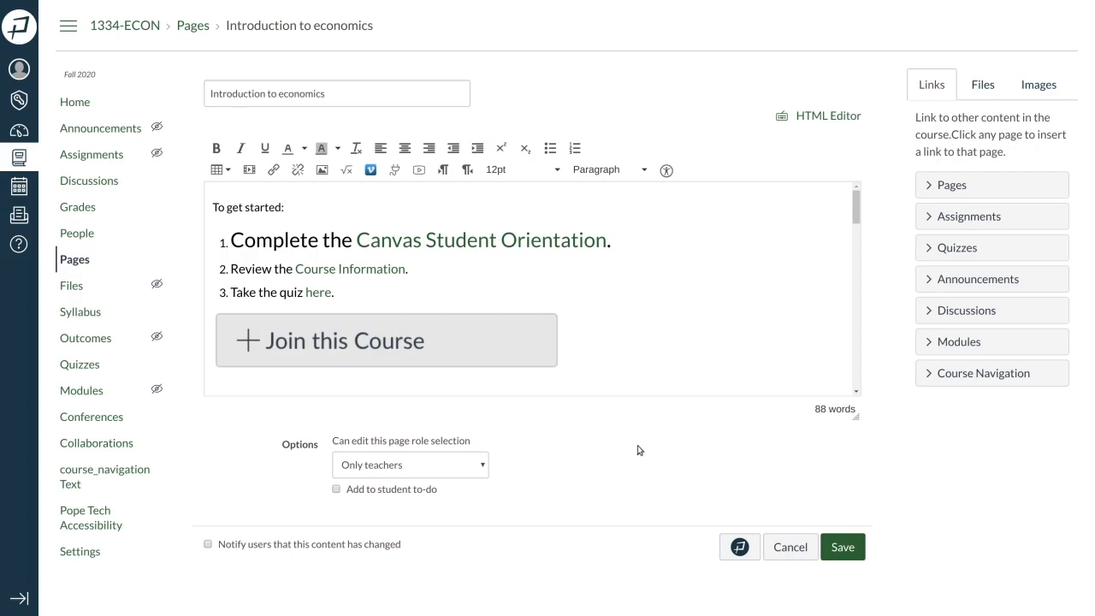
mouse_move(739, 547)
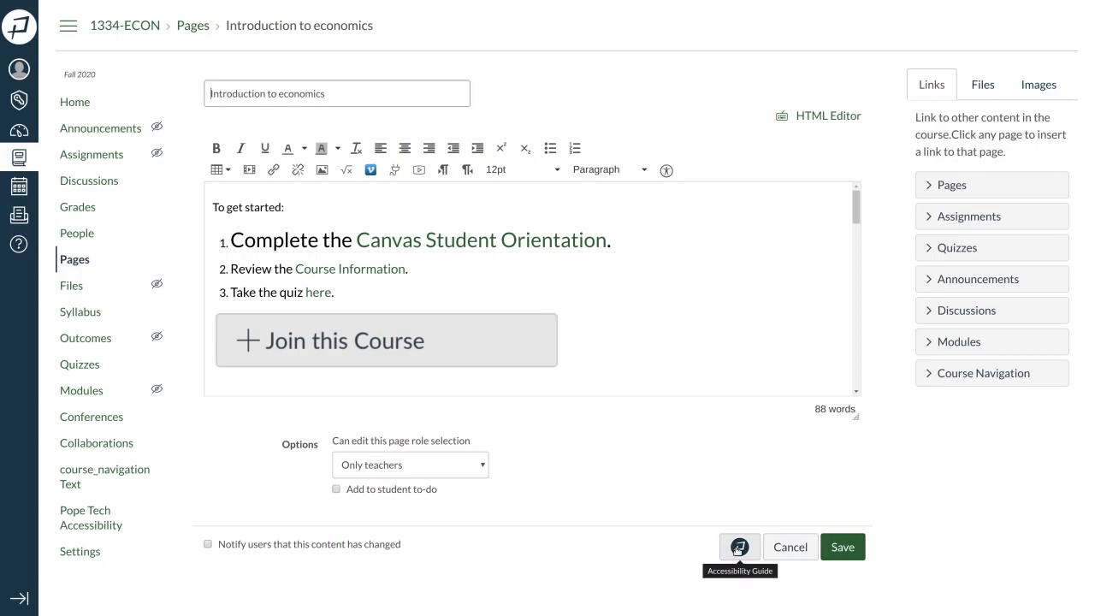
- Run the accessibility check and expand Images and Links: 5 missing alt texts, 1 empty link, 1 suspicious link
click(739, 546)
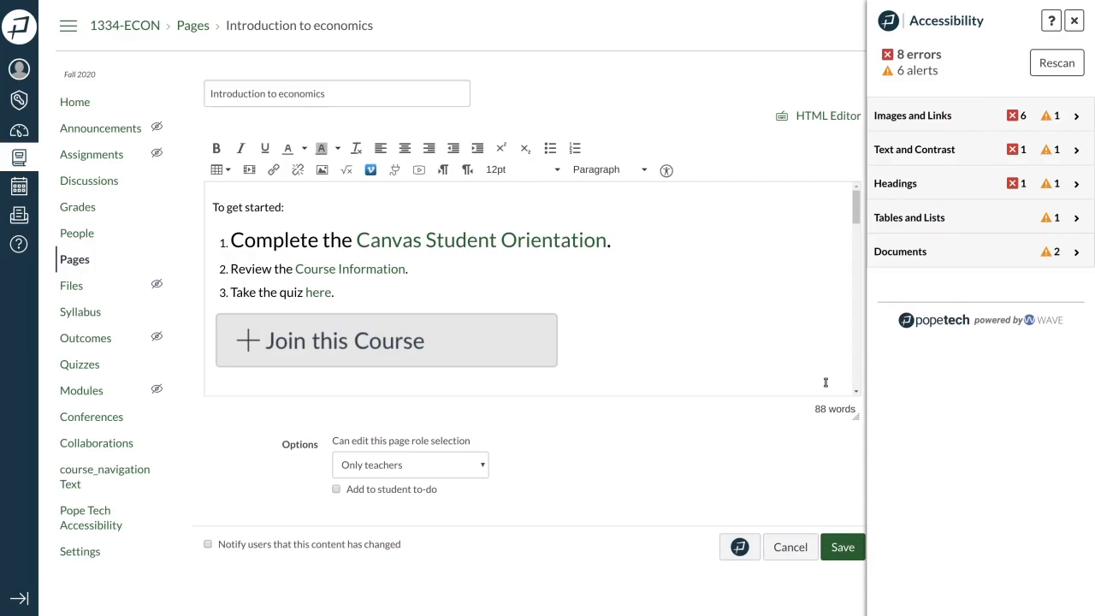
mouse_move(914, 170)
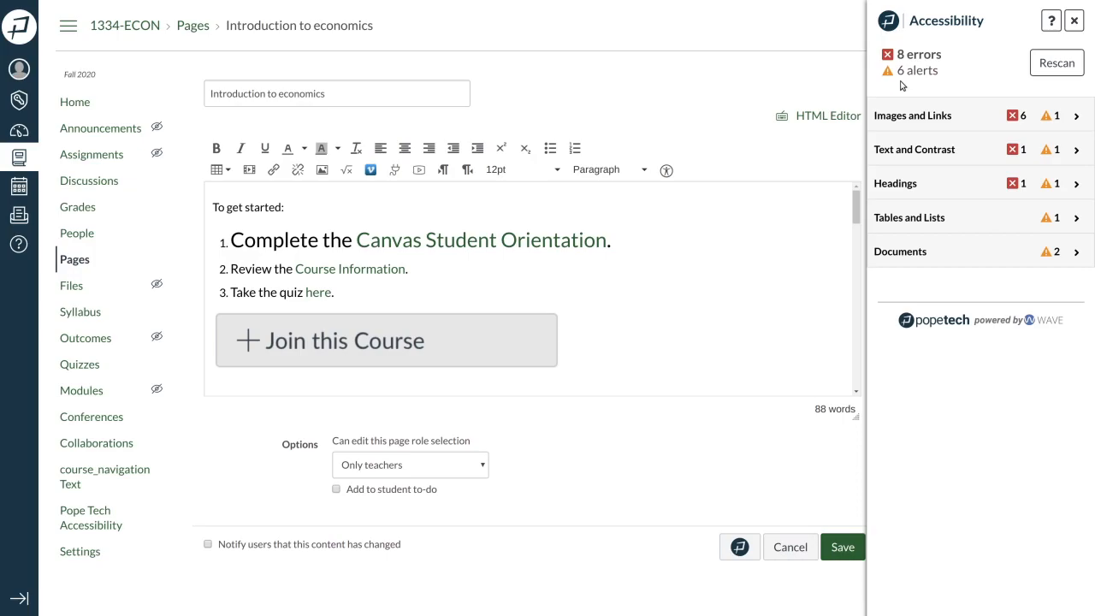
mouse_move(892, 114)
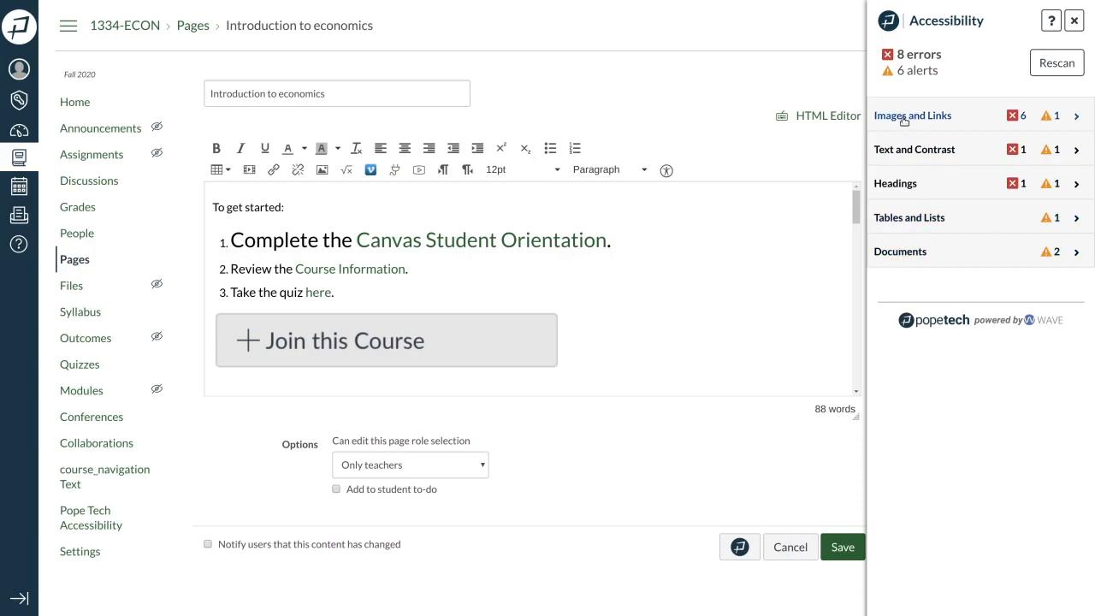
click(912, 115)
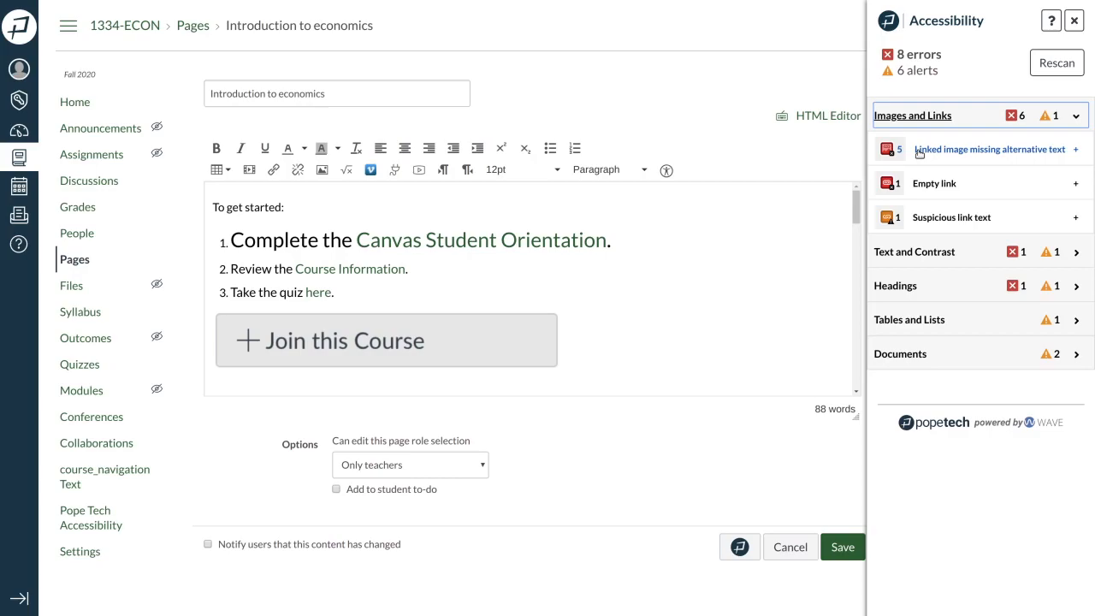
- Give the Join this Course linked image the alt text 'join this course'
click(988, 149)
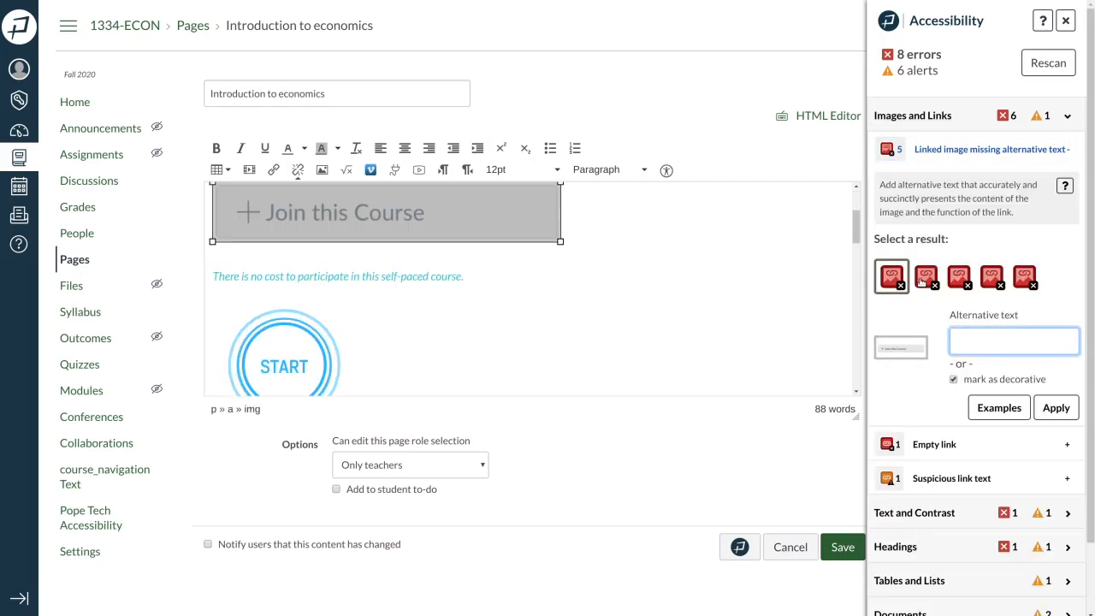
click(925, 276)
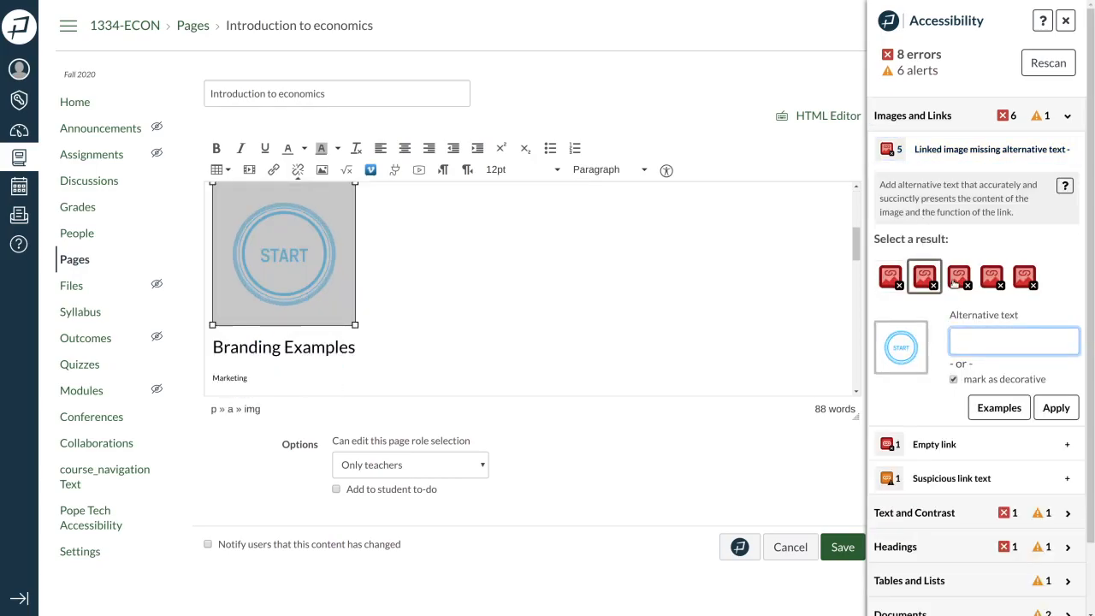
click(957, 276)
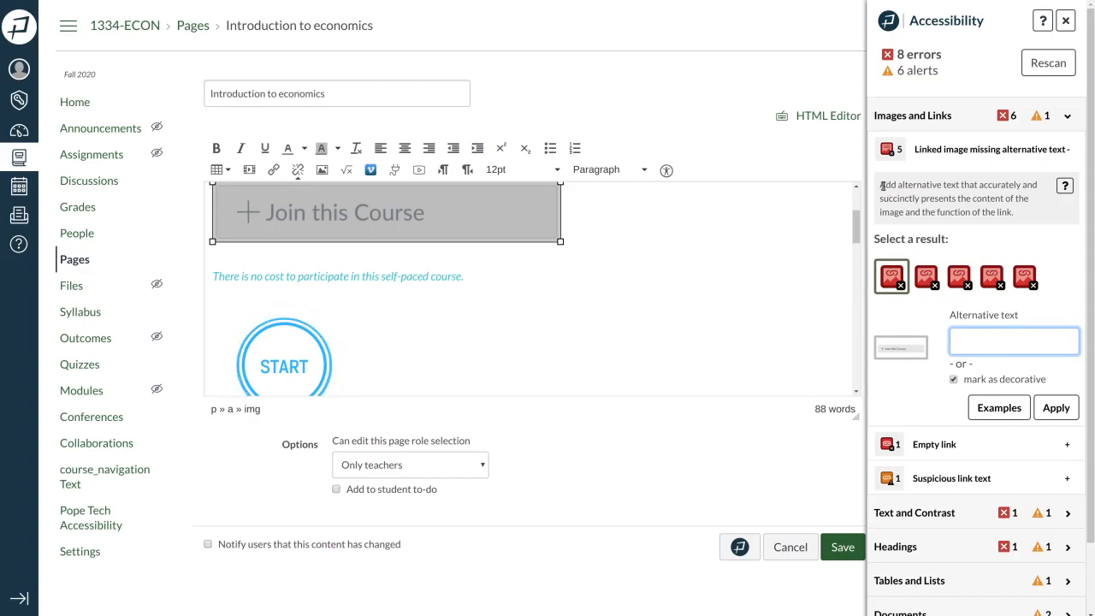
click(1013, 340)
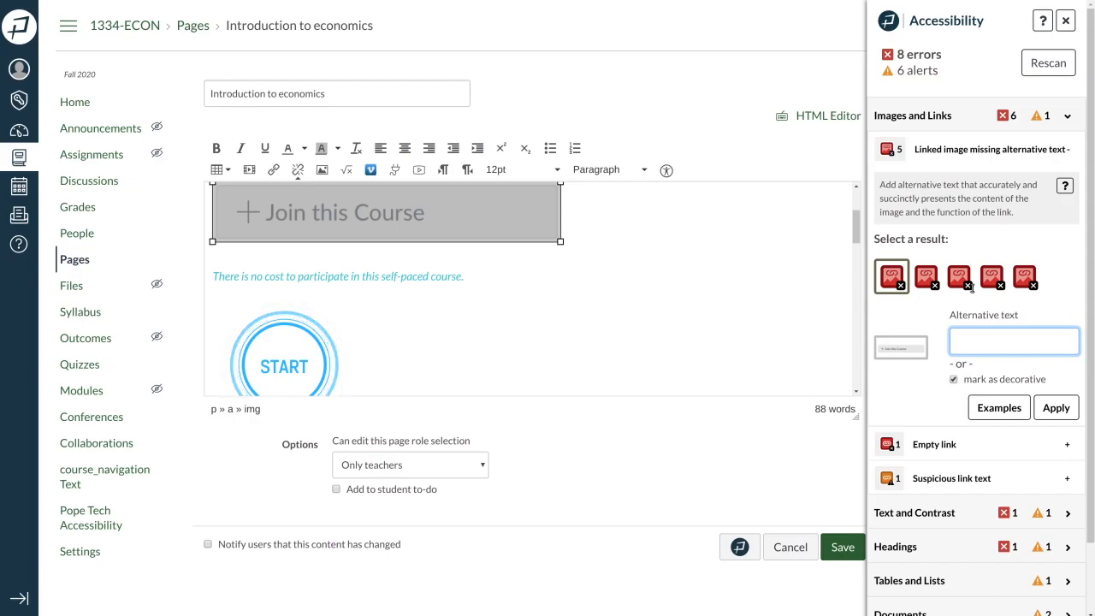
click(1013, 342)
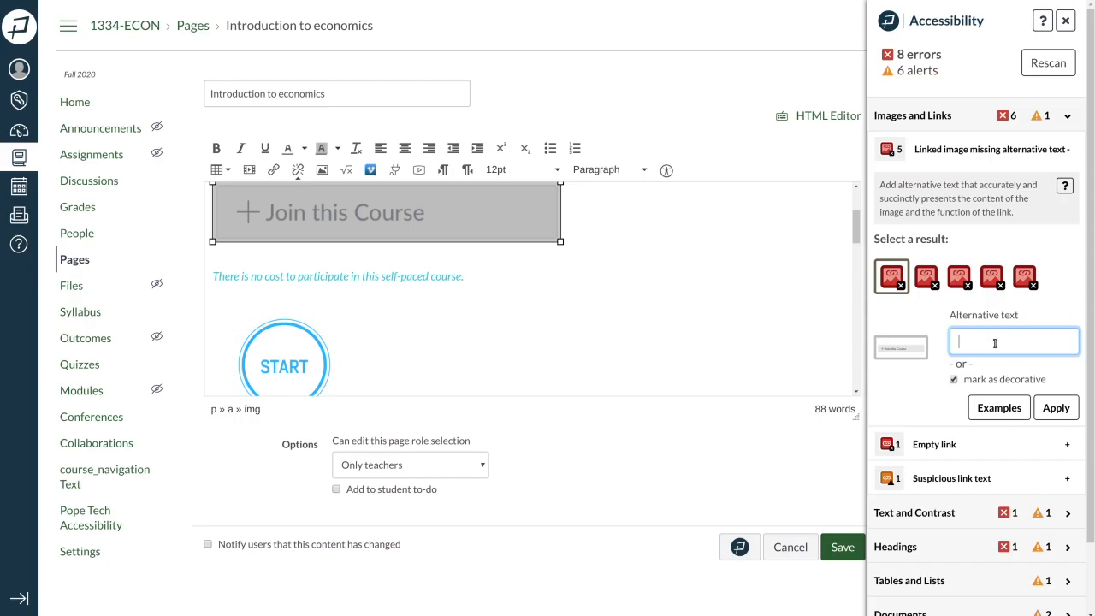
text(join)
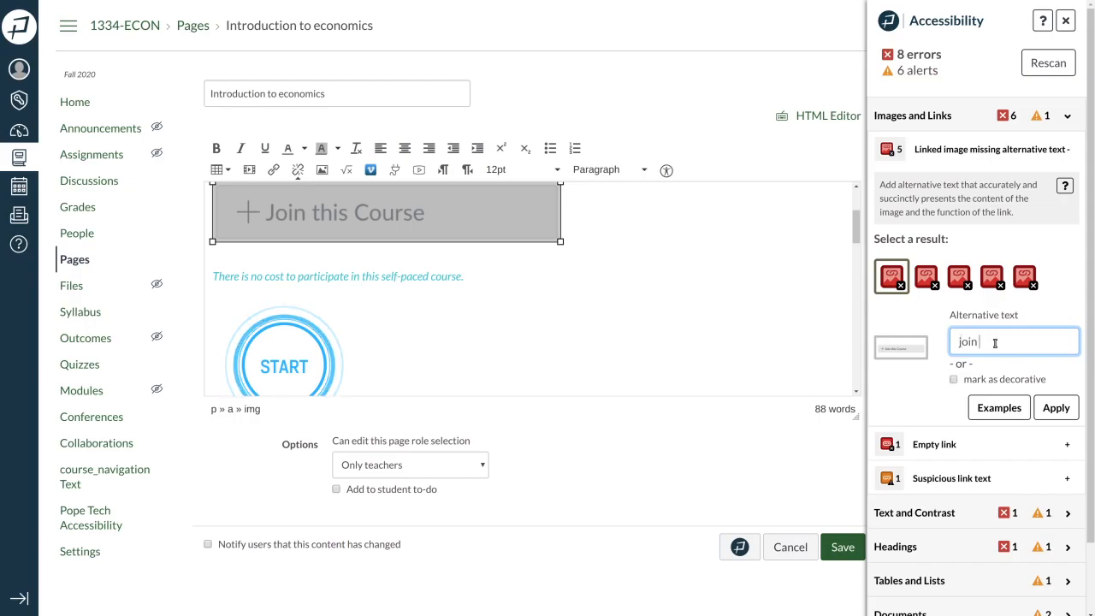
text(this)
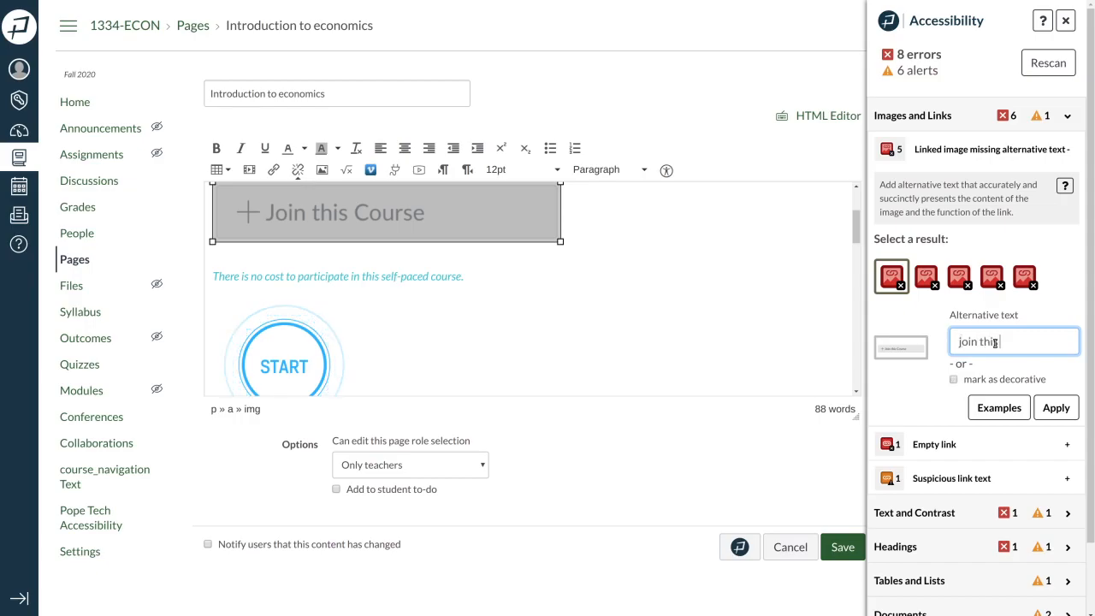
text(cours)
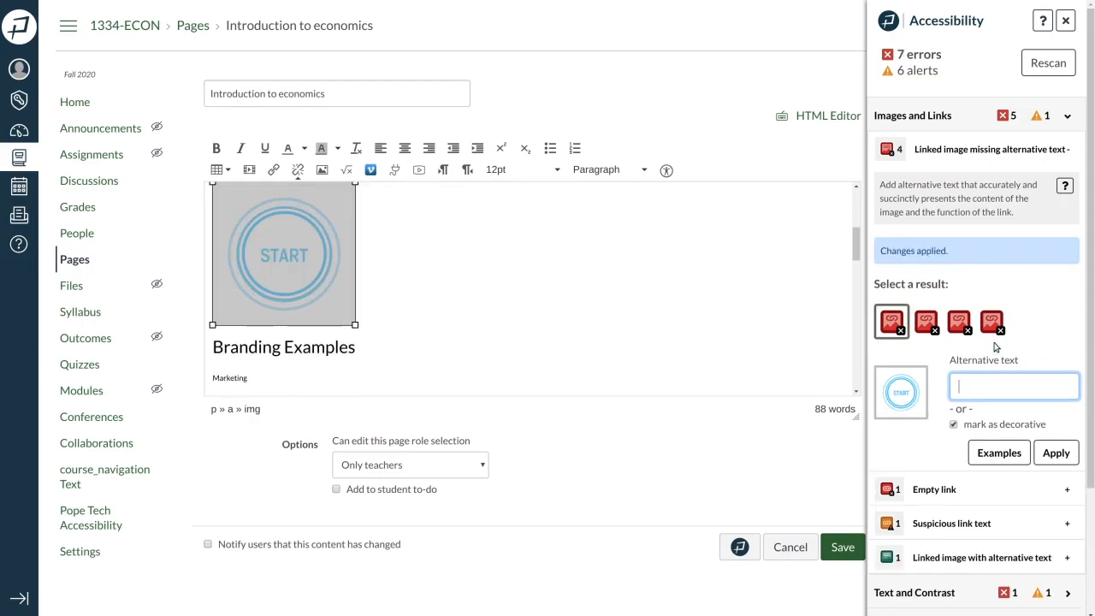
- Apply alt text 'start' to the START image and 'Wendy's' to the Wendy's logo
text(start)
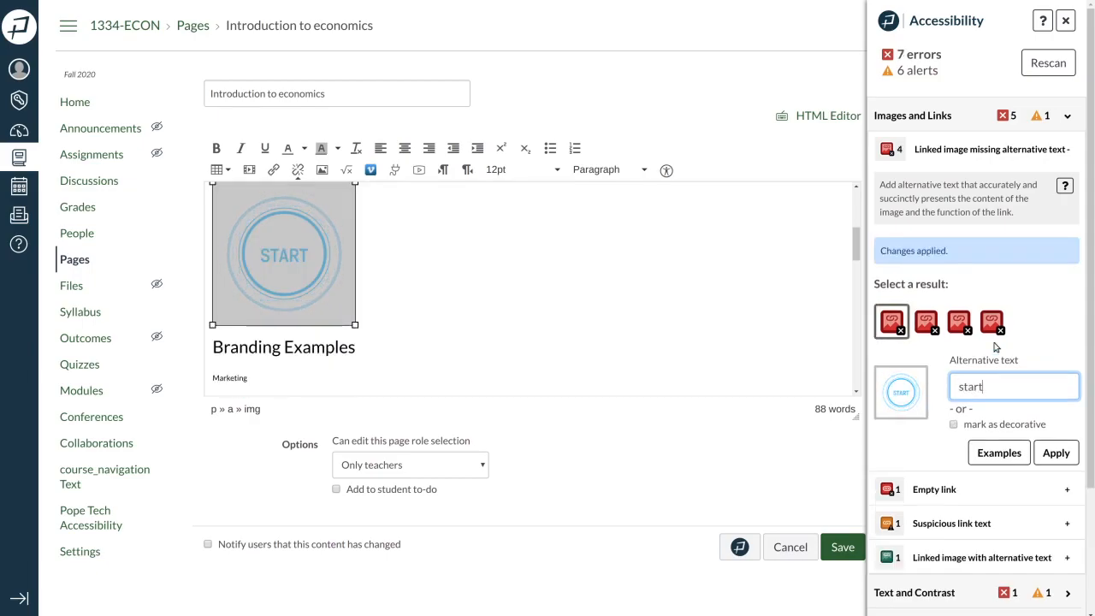
click(1055, 453)
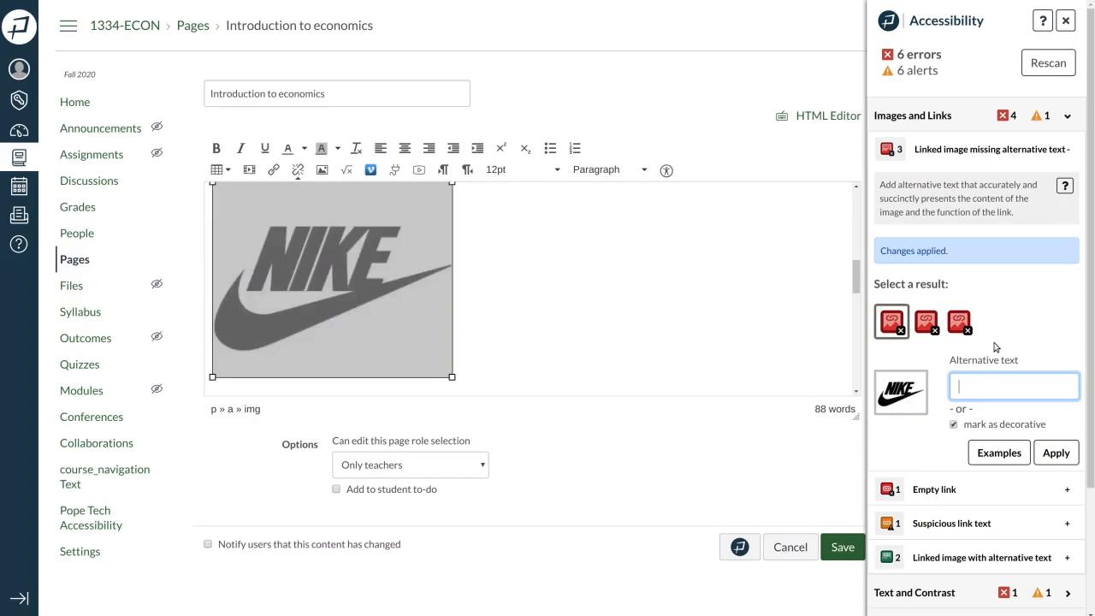
text(ni)
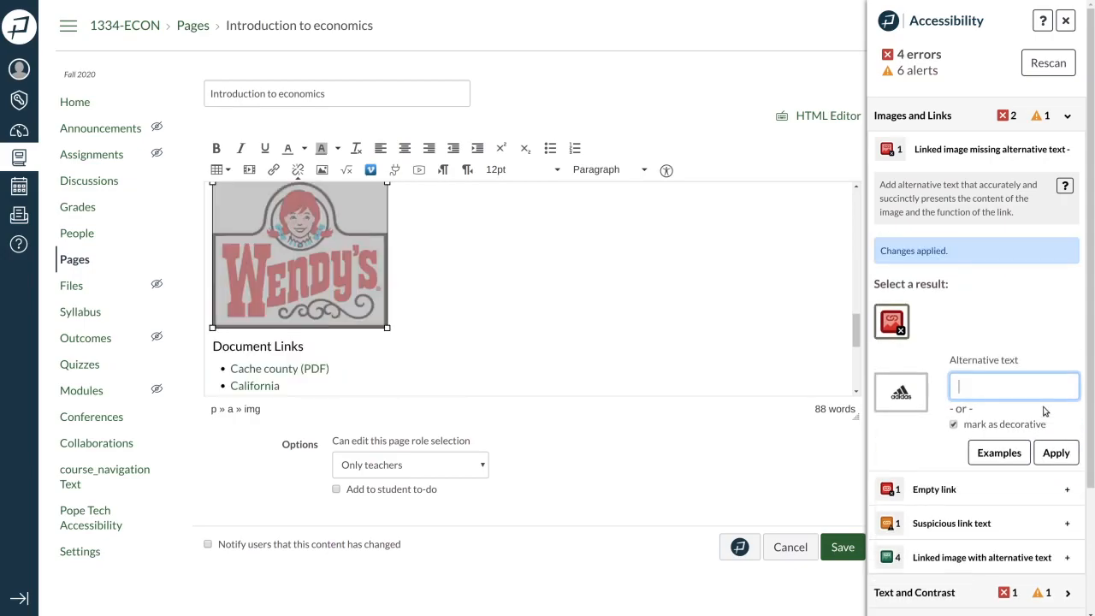
text(Wendy's)
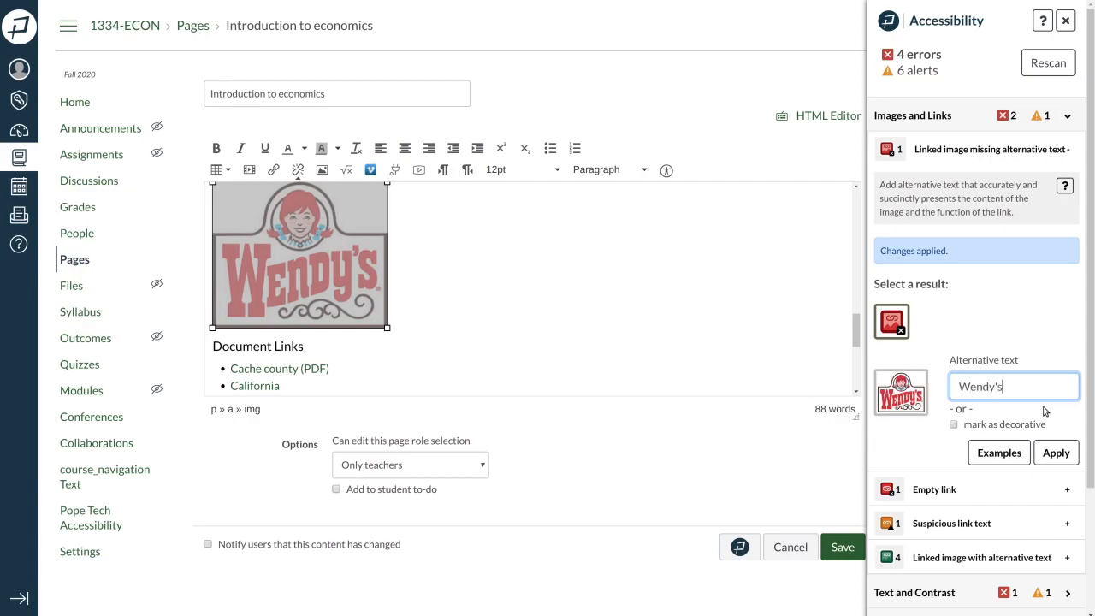
click(1056, 452)
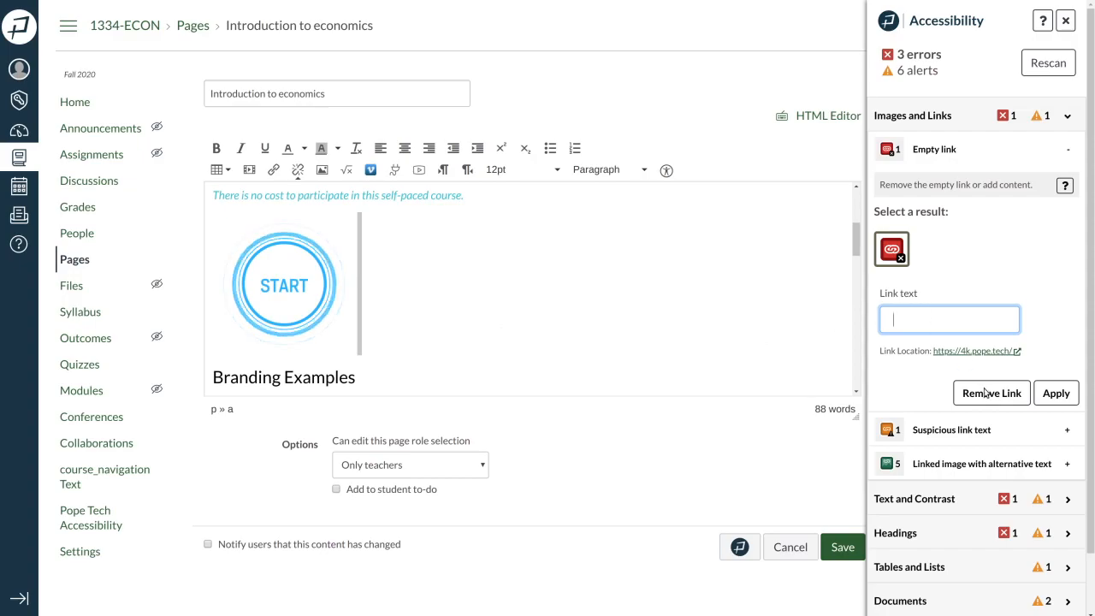
- Remove the empty link from the page, bringing errors down to 2
click(991, 392)
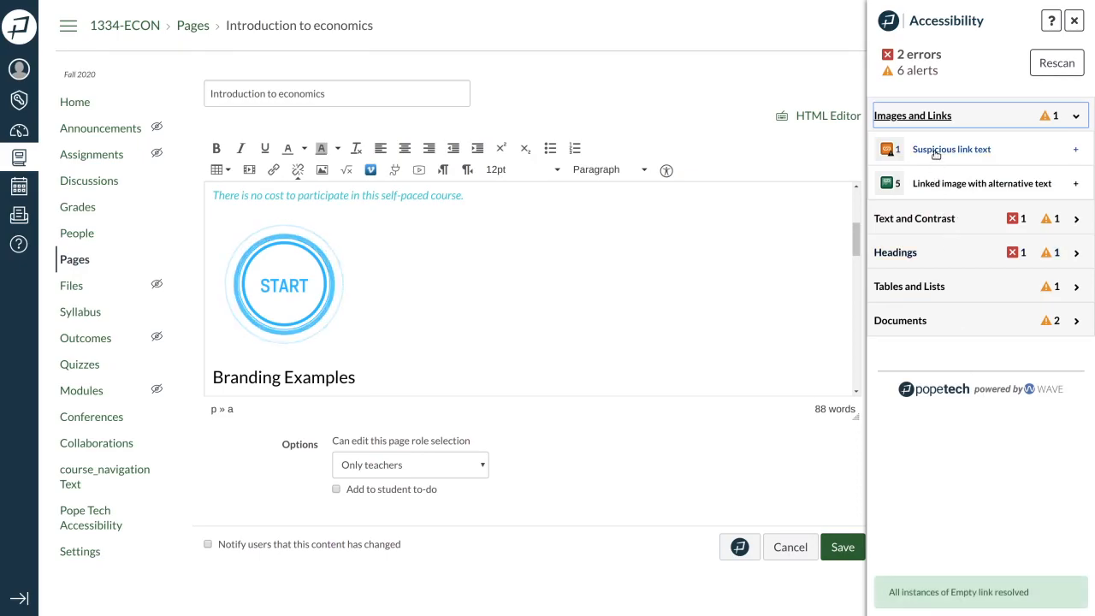
- Reword the suspicious quiz link text 'here' to 'Take the quiz' and apply it
click(950, 149)
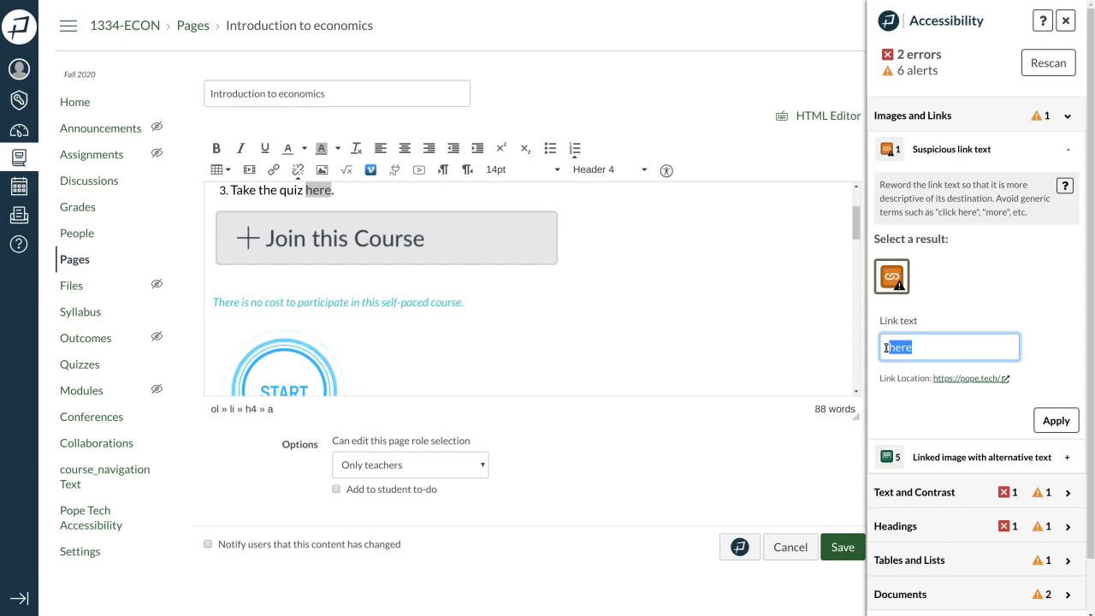
text(Take the quiz)
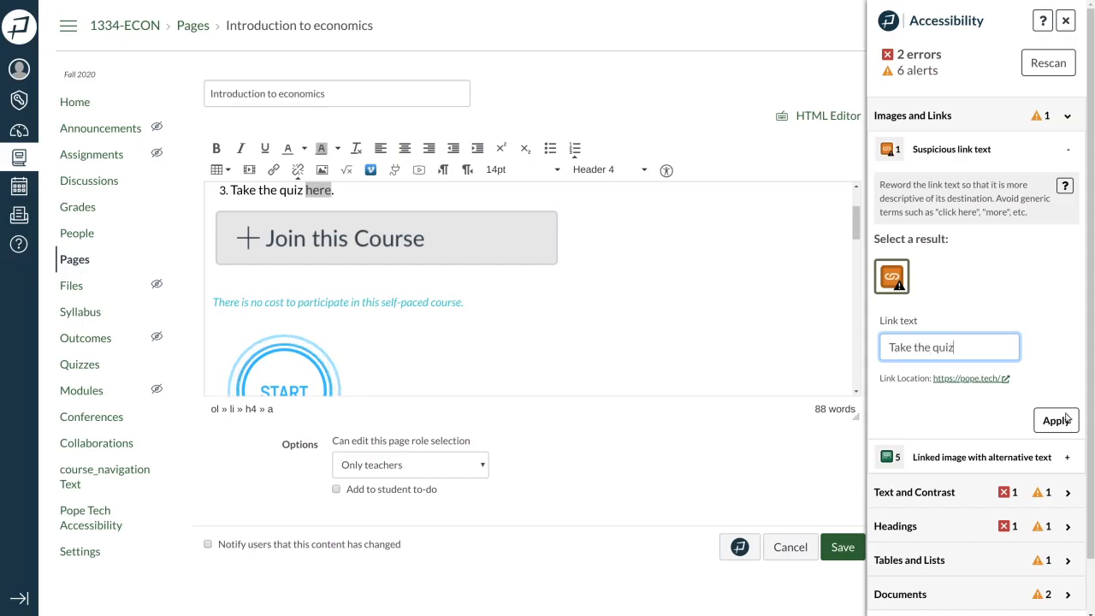
click(1055, 420)
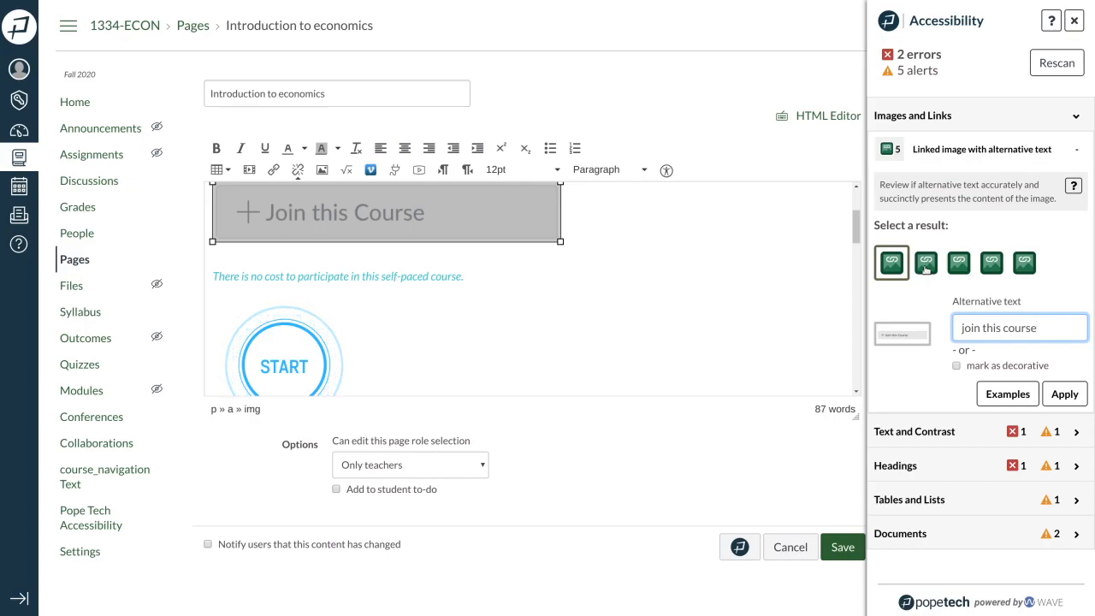
- Review the START image's and the next linked image's existing alternative text
click(924, 263)
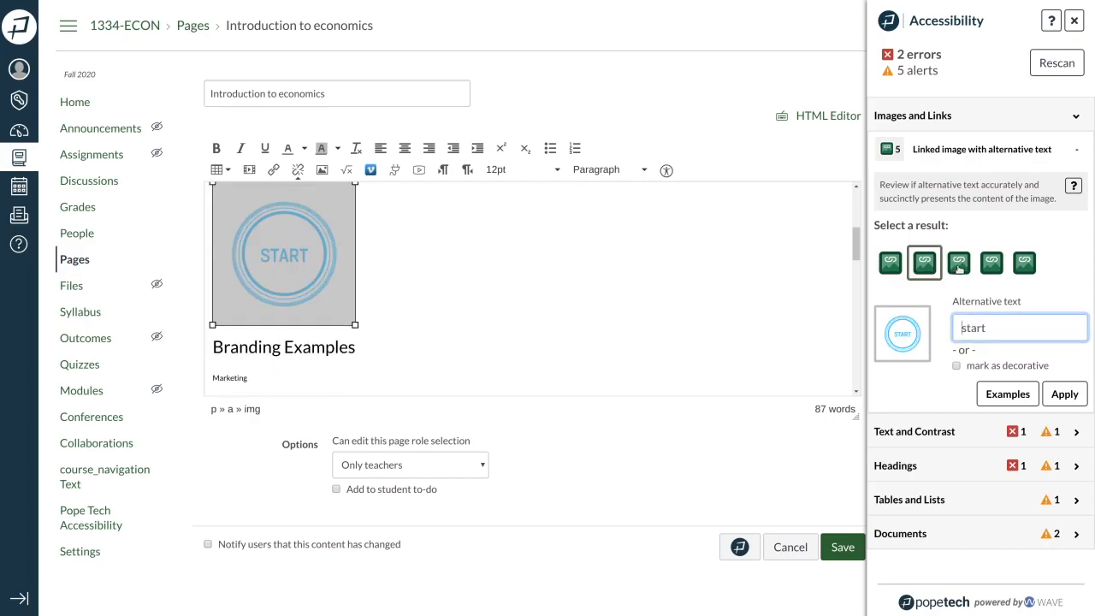
click(957, 262)
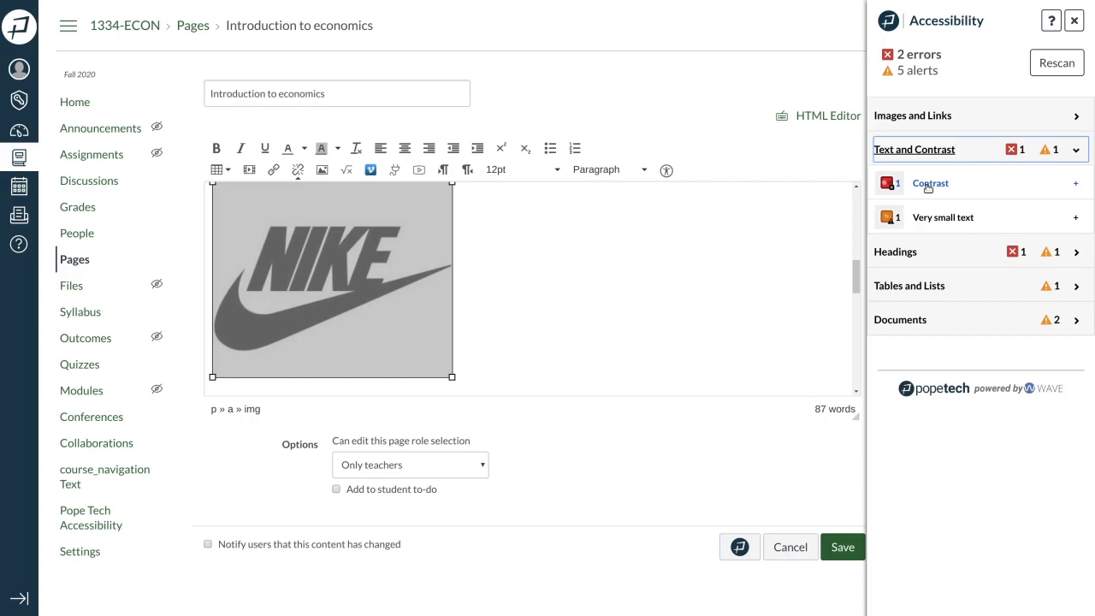
- Apply the suggested contrast fix, then bring up the very-small-text alert on Marketing
click(929, 184)
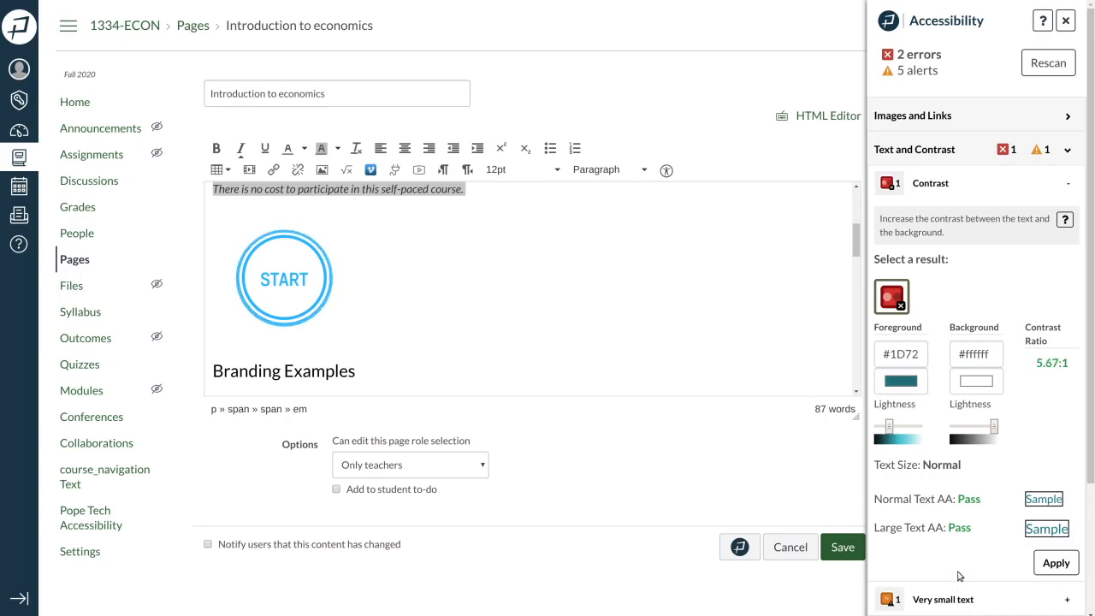
click(1056, 562)
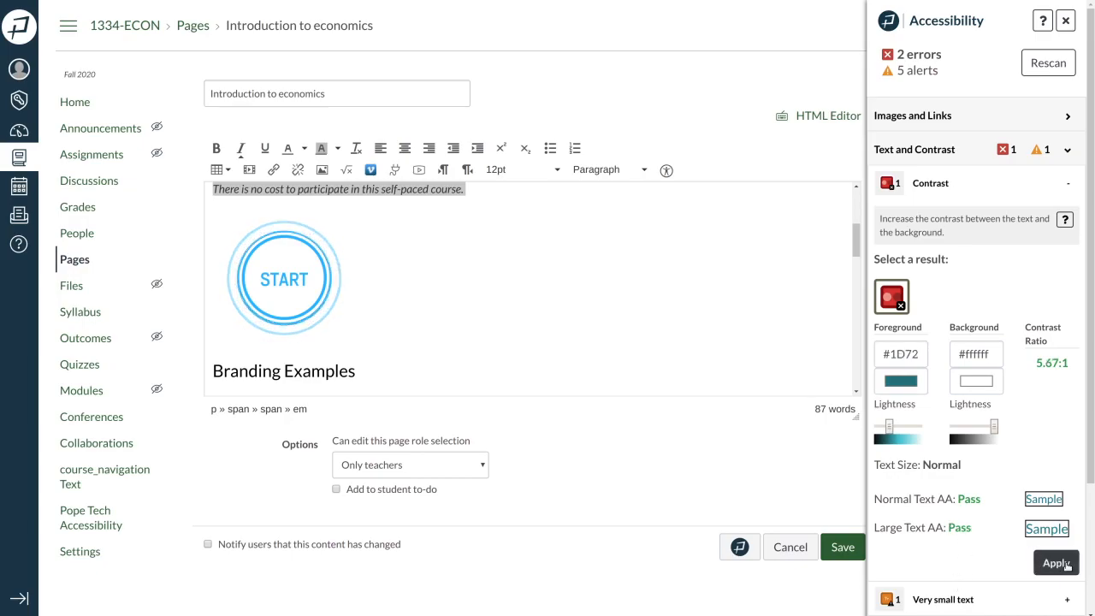
click(1057, 563)
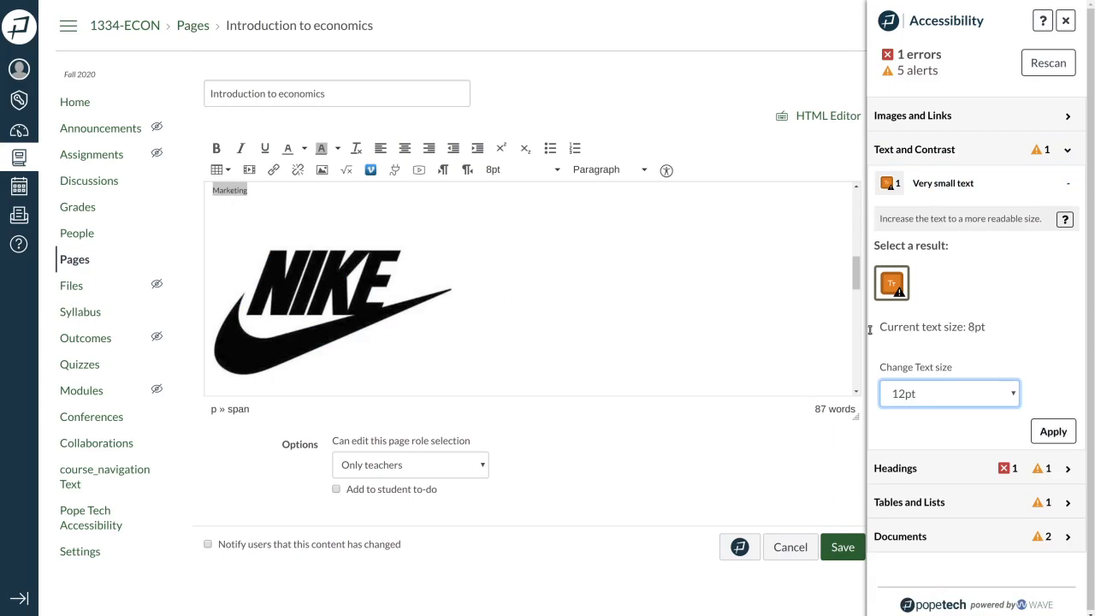
- Enlarge the tiny Marketing text to 12pt, clearing the very-small-text alert
click(1053, 431)
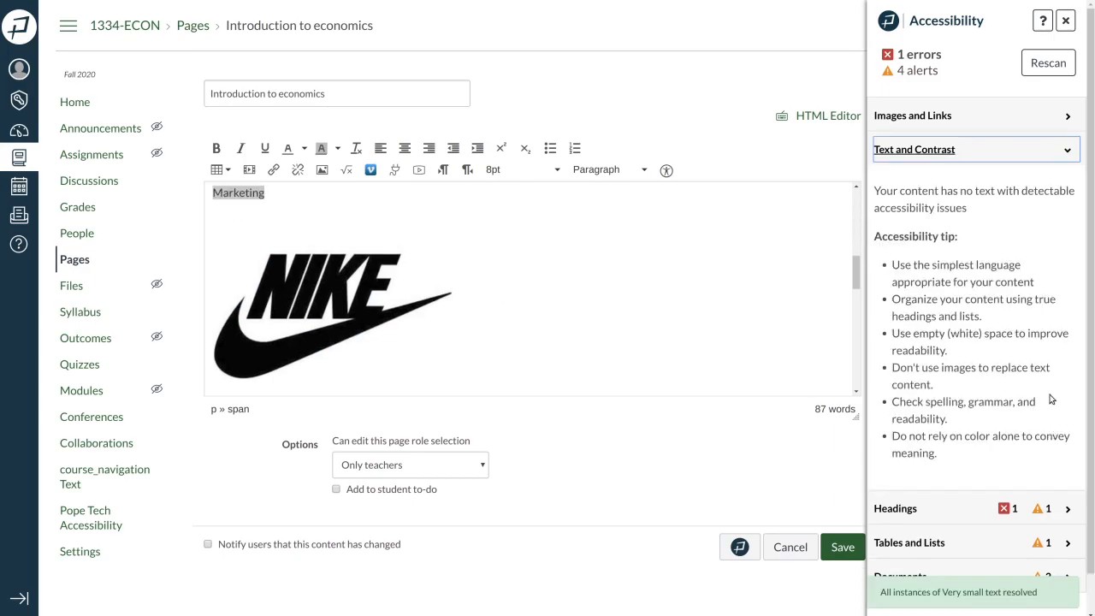
mouse_move(931, 203)
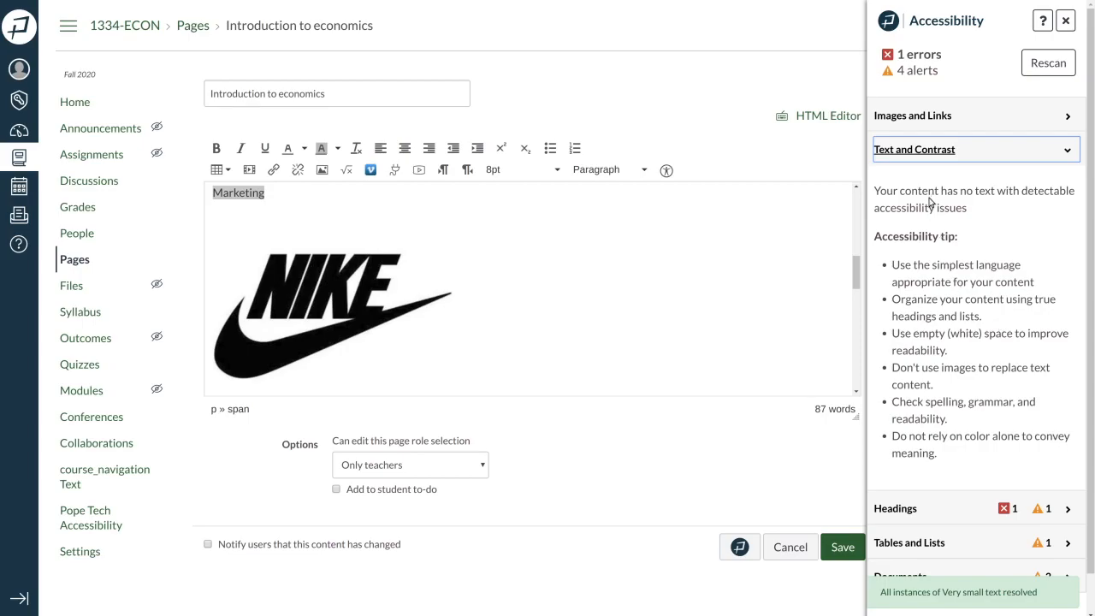
mouse_move(928, 199)
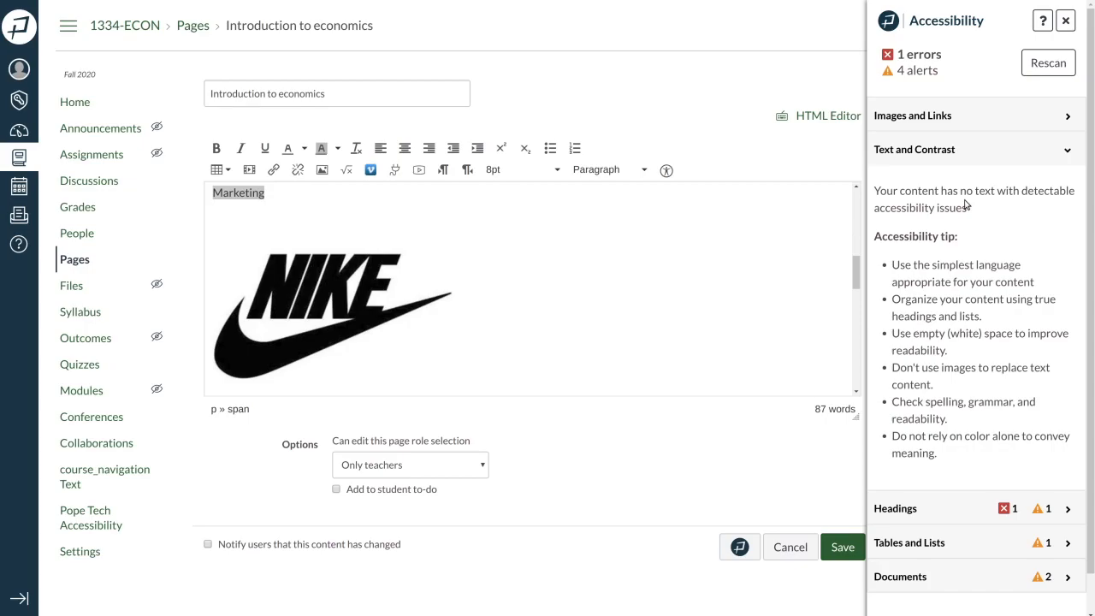
mouse_move(946, 155)
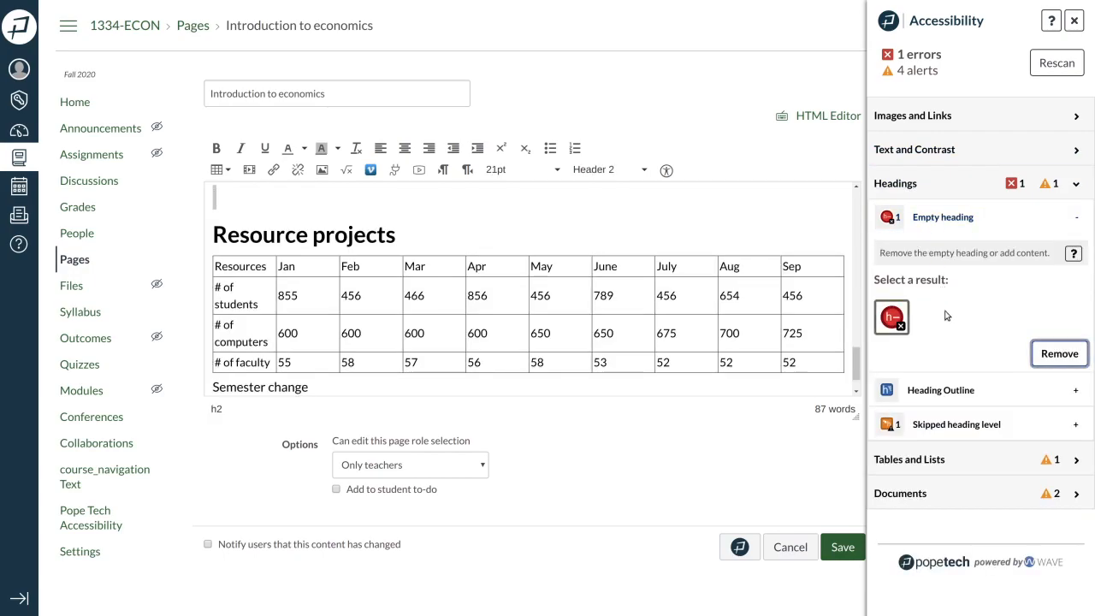
mouse_move(768, 301)
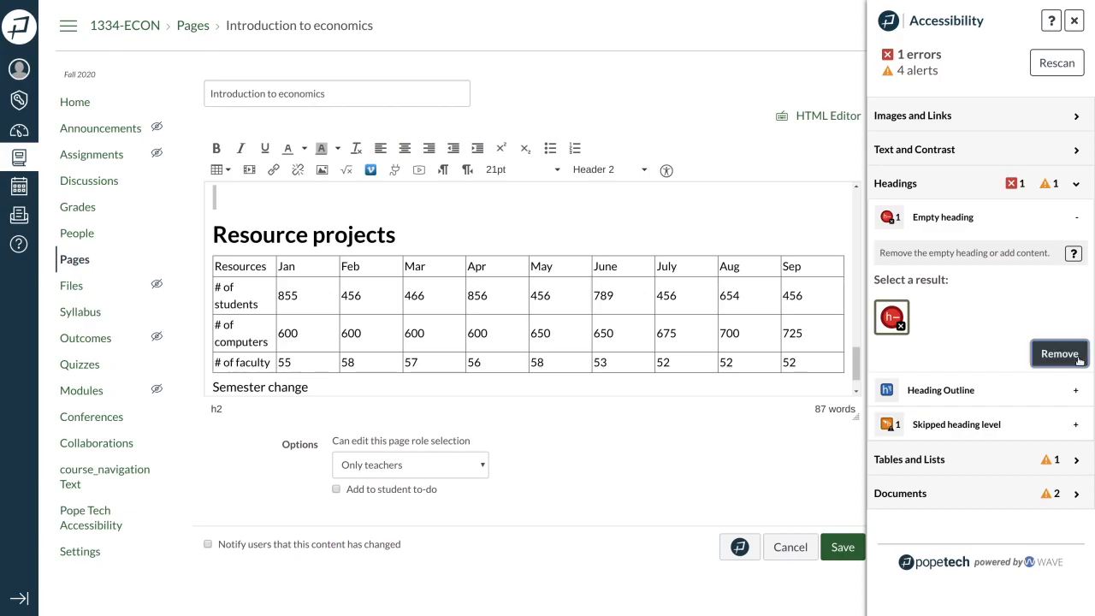
- Remove the empty heading above Resource projects and show the page's heading outline
click(1059, 353)
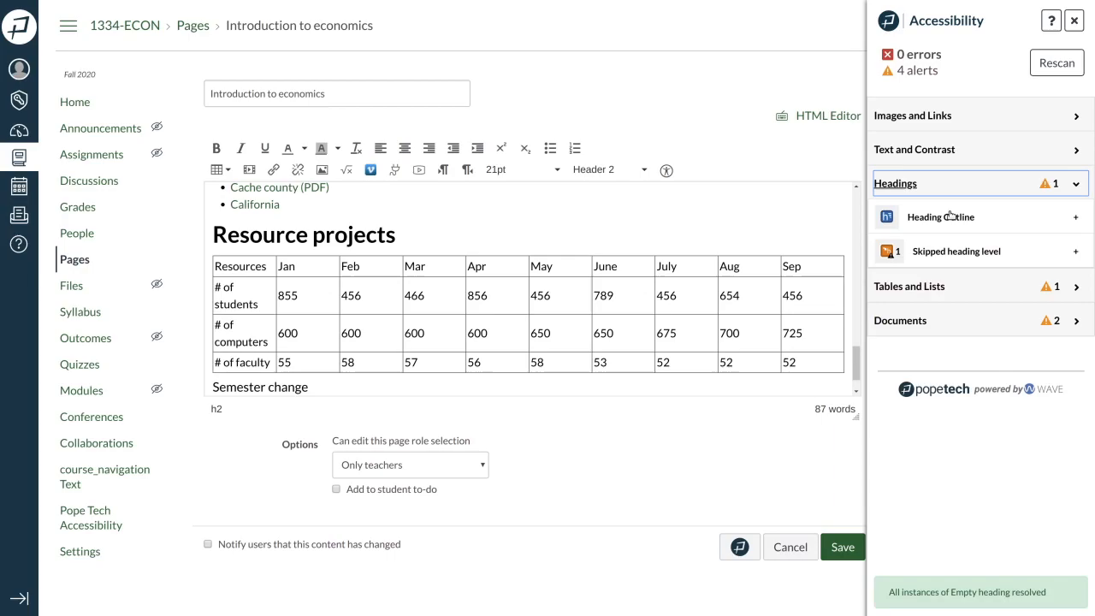
click(940, 216)
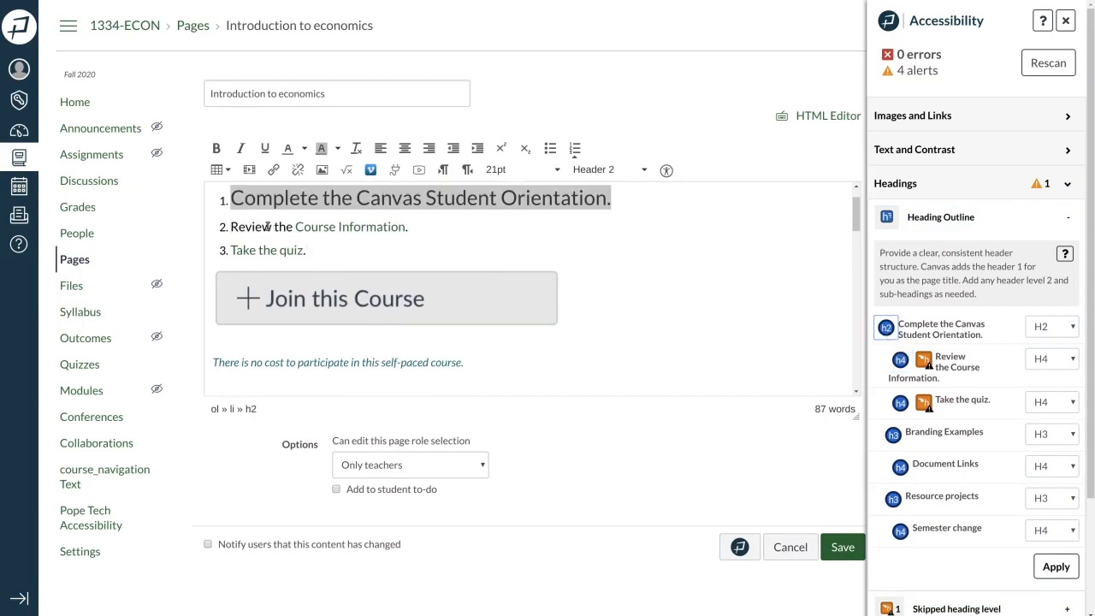
- Turn the three orientation steps into Paragraph text and rescan the page
drag(232, 198, 304, 250)
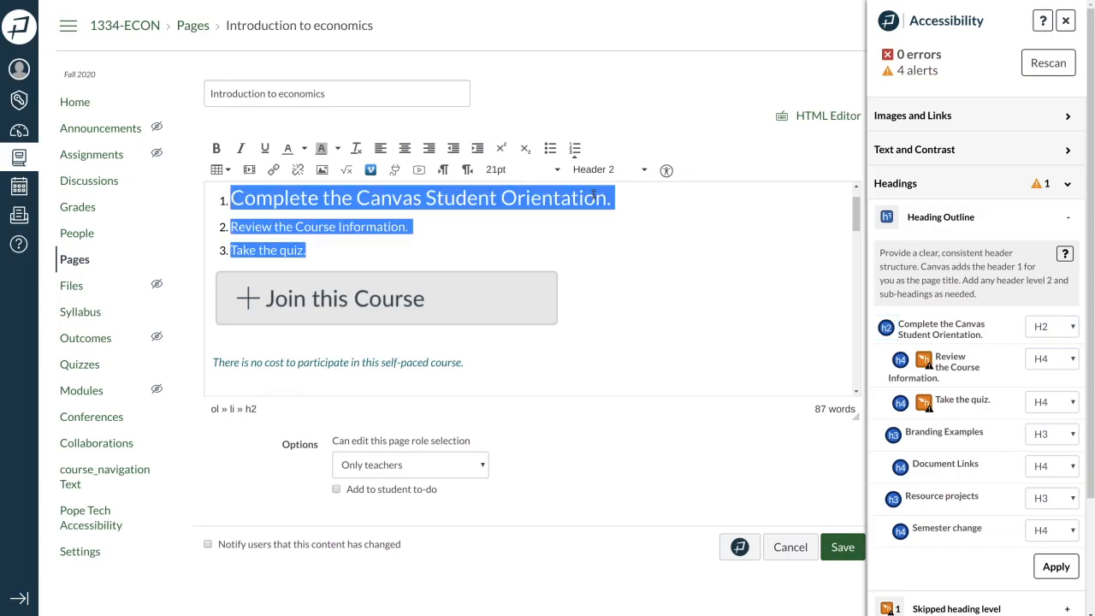
click(607, 169)
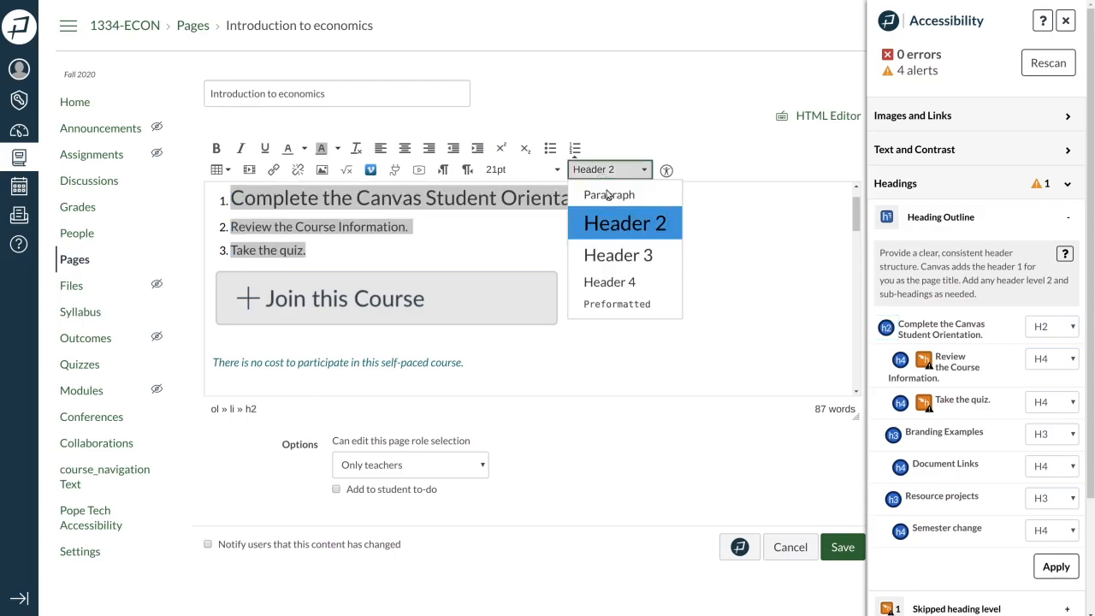
click(609, 194)
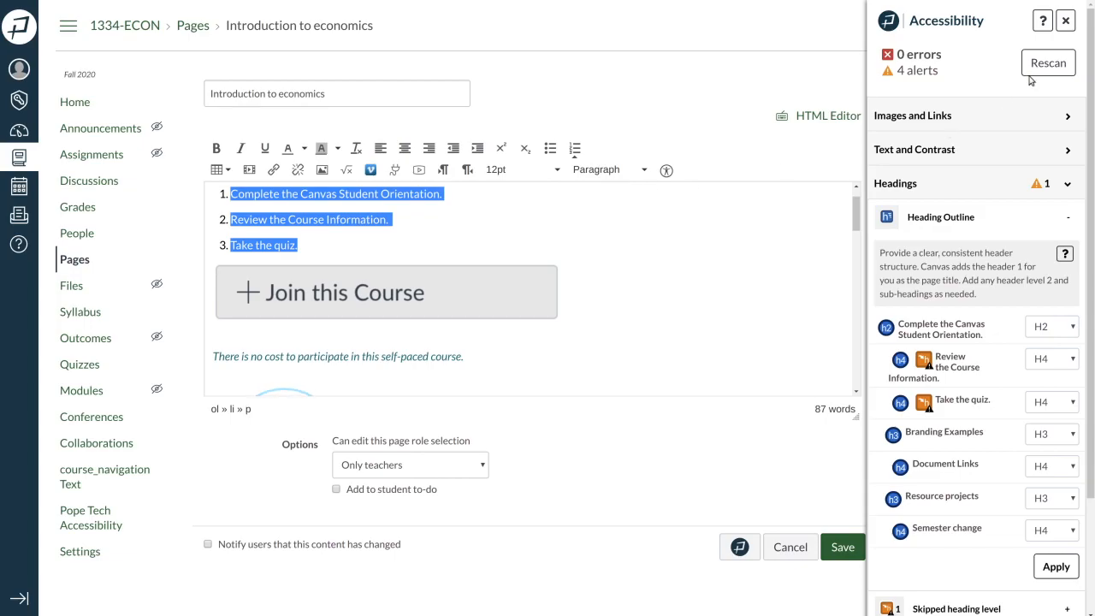
click(1047, 63)
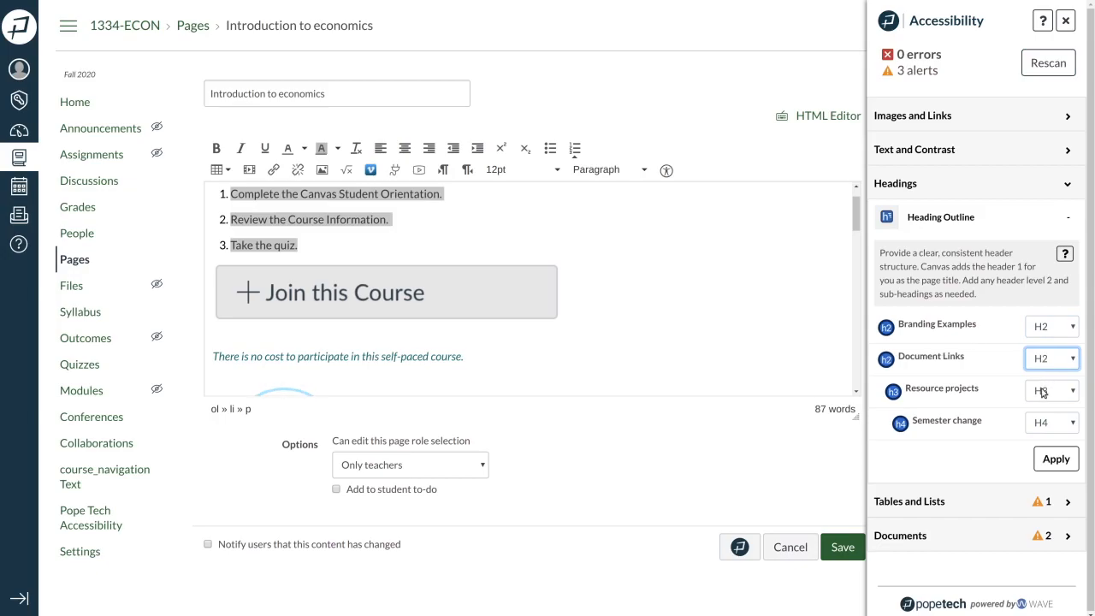
- Set Resource projects and Semester change to H2 headings and apply the levels
click(1048, 391)
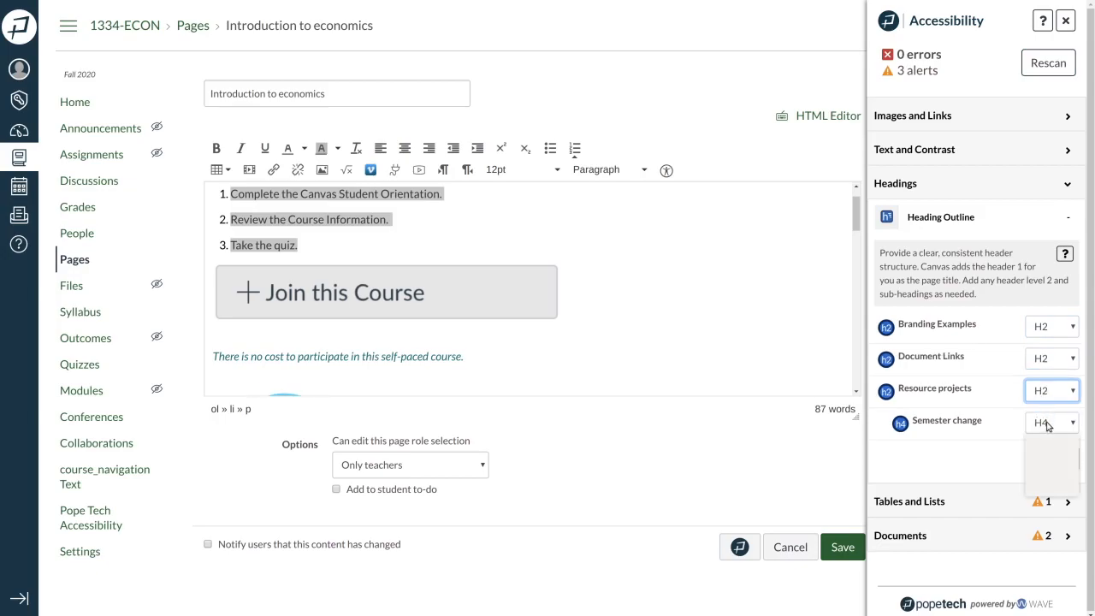
click(1049, 421)
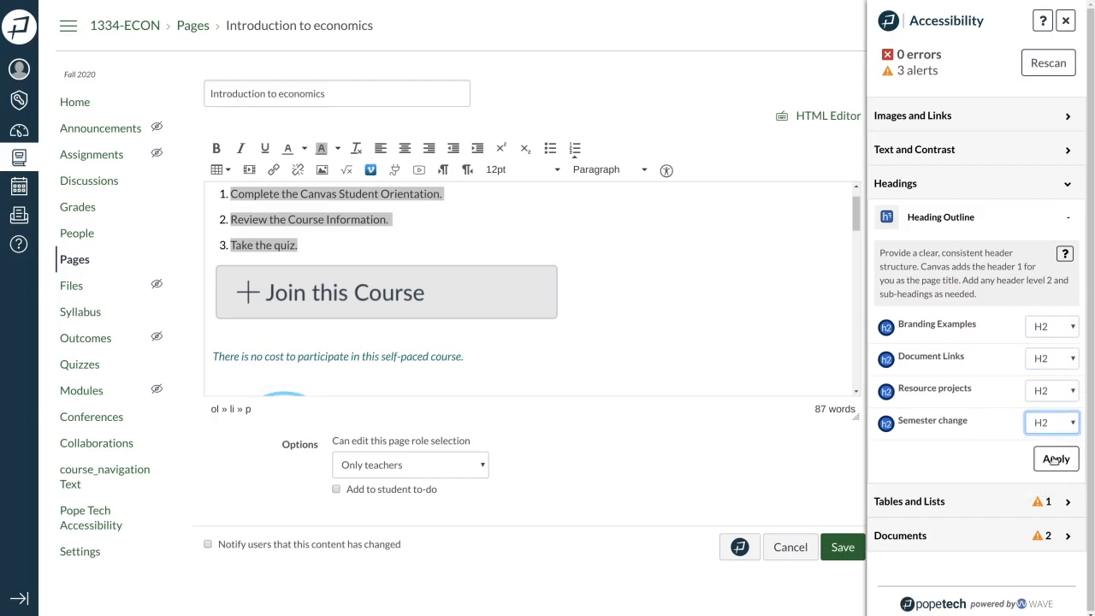
click(1055, 458)
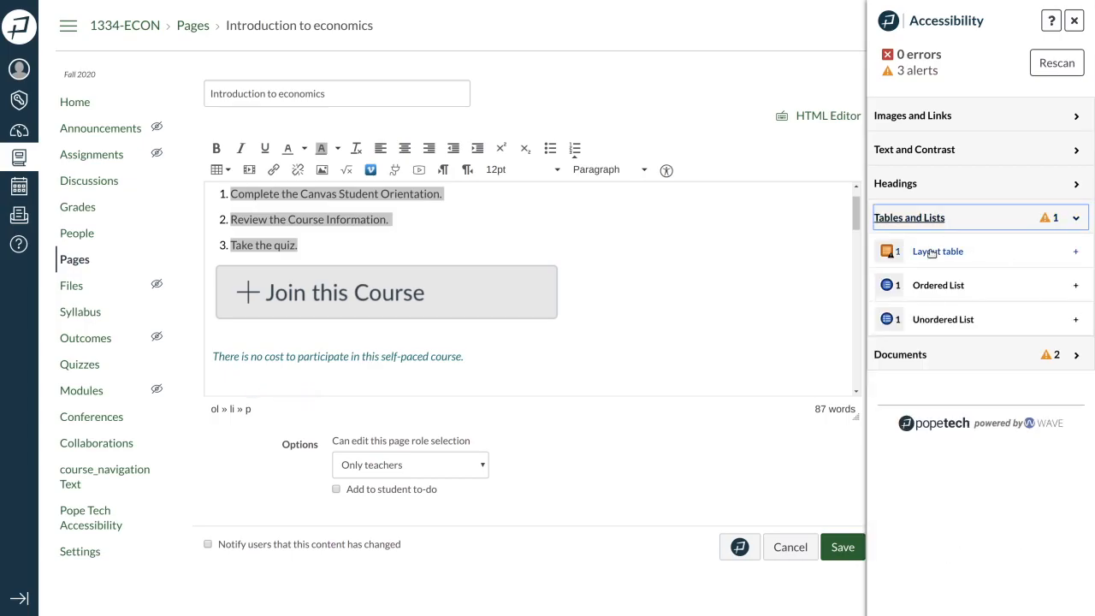
- Bring up the layout-table issue for the Resource projects table
click(937, 250)
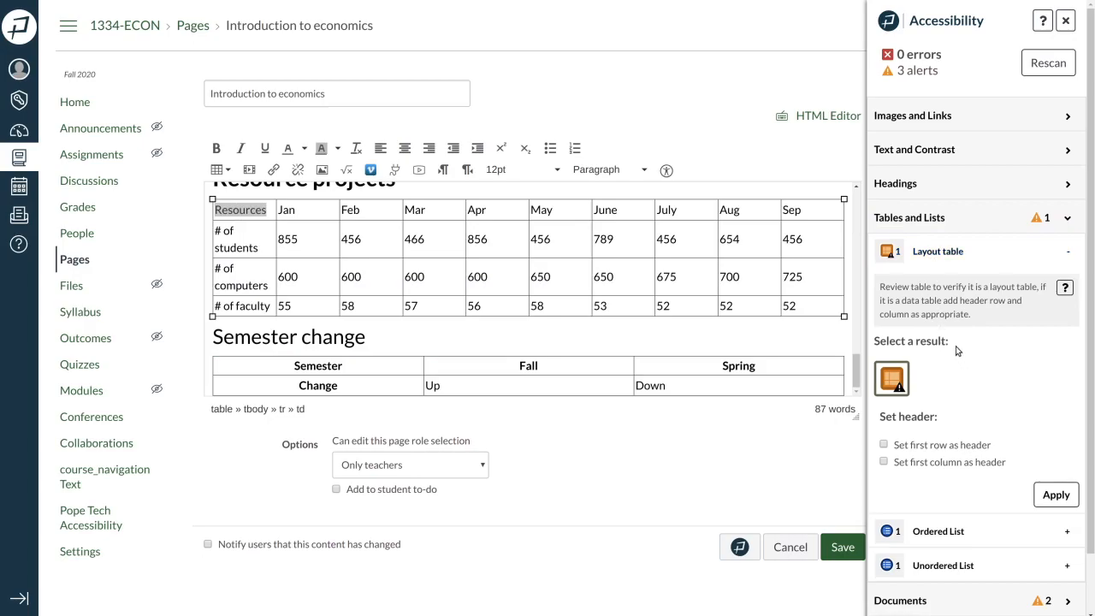
mouse_move(980, 315)
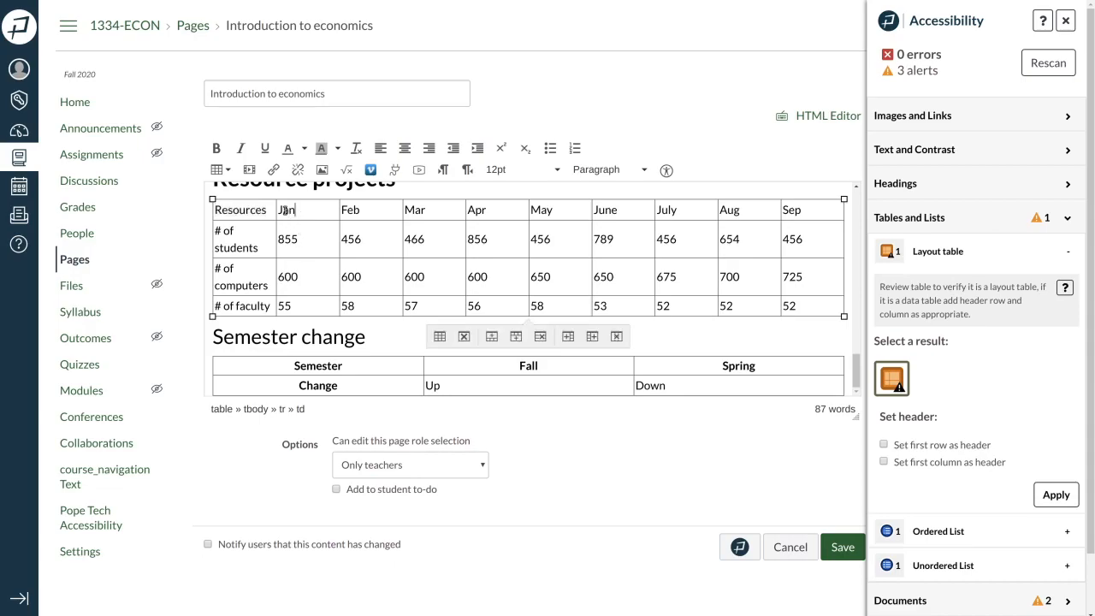
- In Cell properties, make the table cell a Header cell and choose its Scope
click(215, 169)
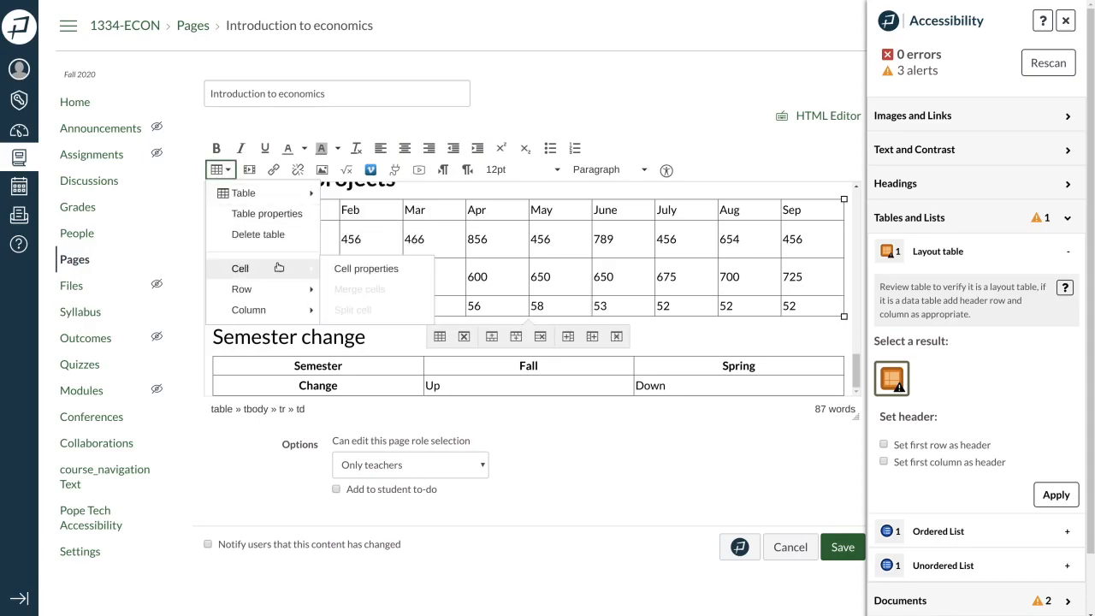
mouse_move(240, 268)
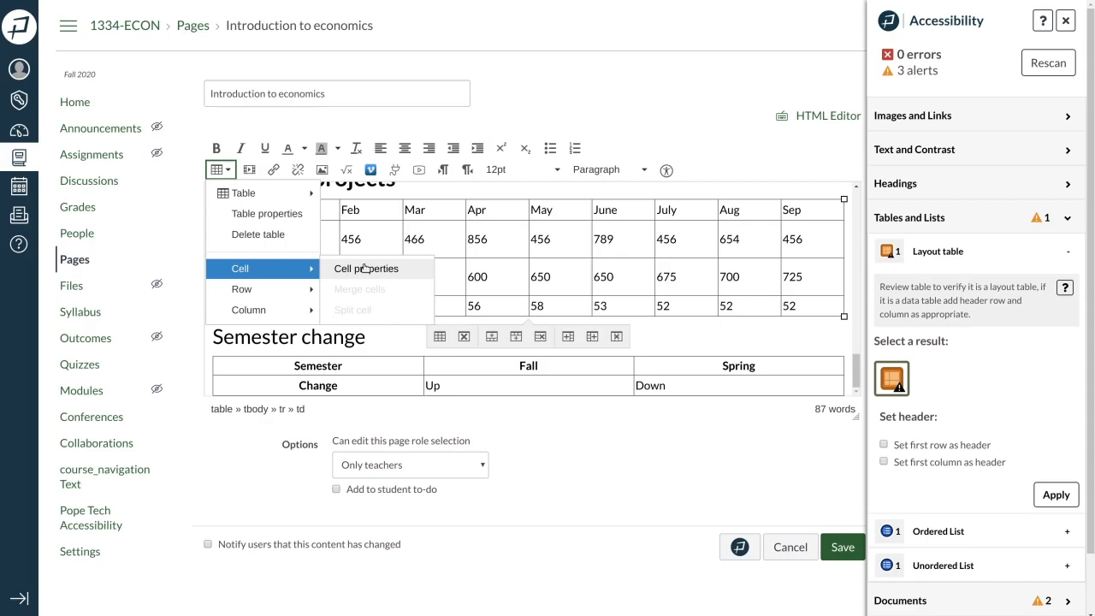
click(366, 267)
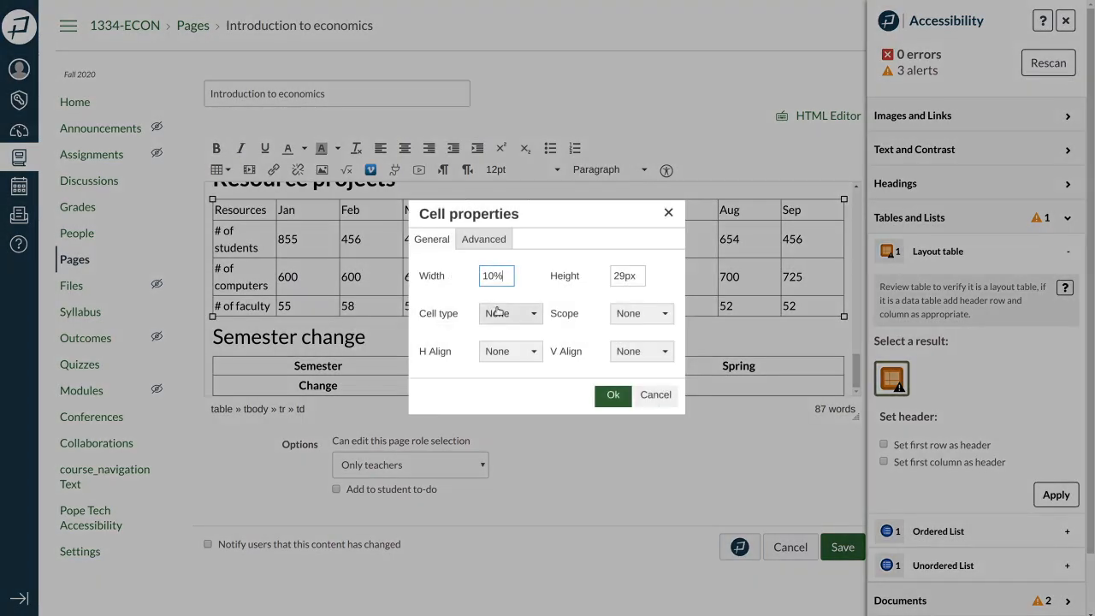
click(511, 313)
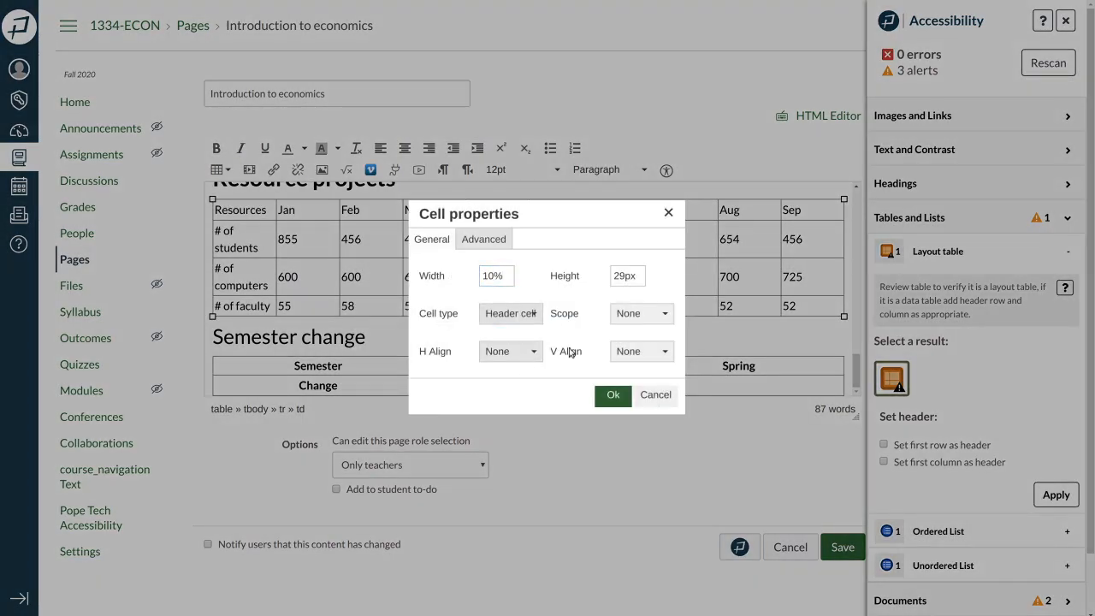
click(640, 313)
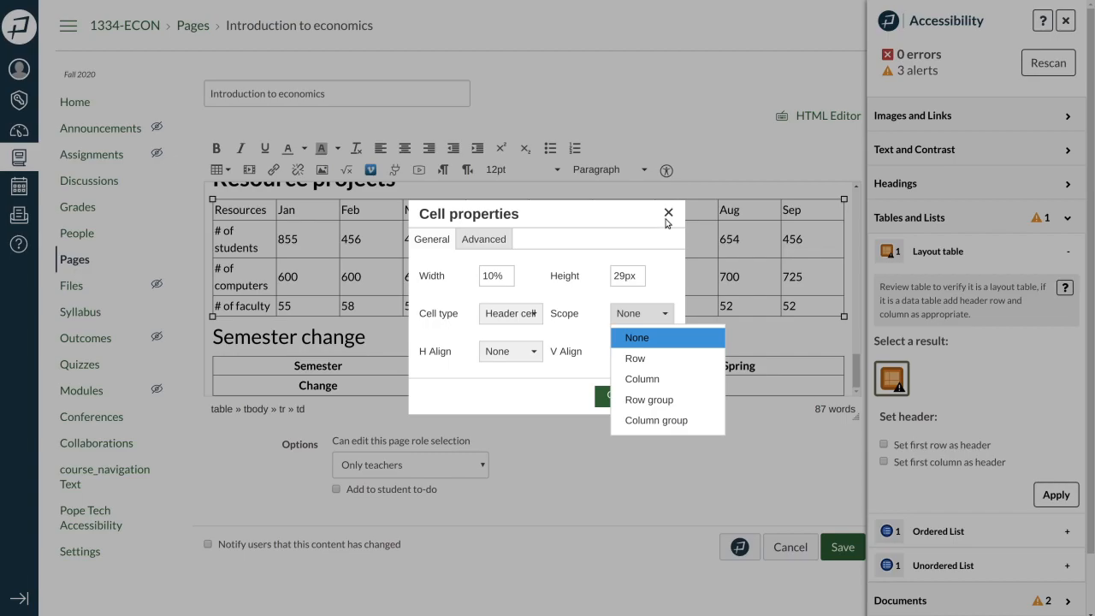
click(668, 211)
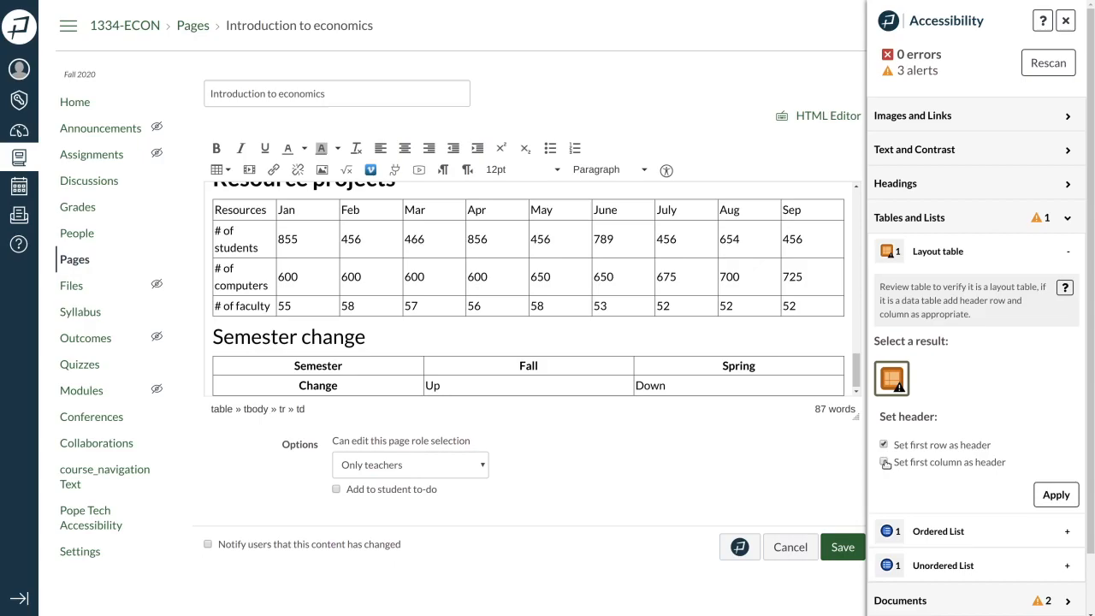
- Apply first row and first column as headers on the Resource projects table, then review the Ordered List check
click(883, 462)
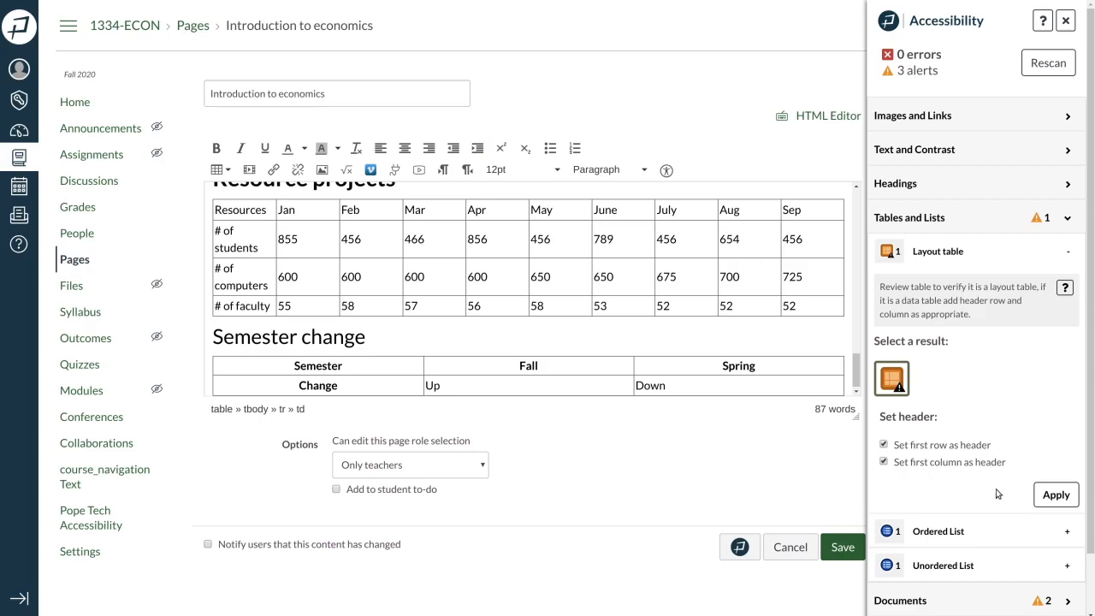
click(1055, 494)
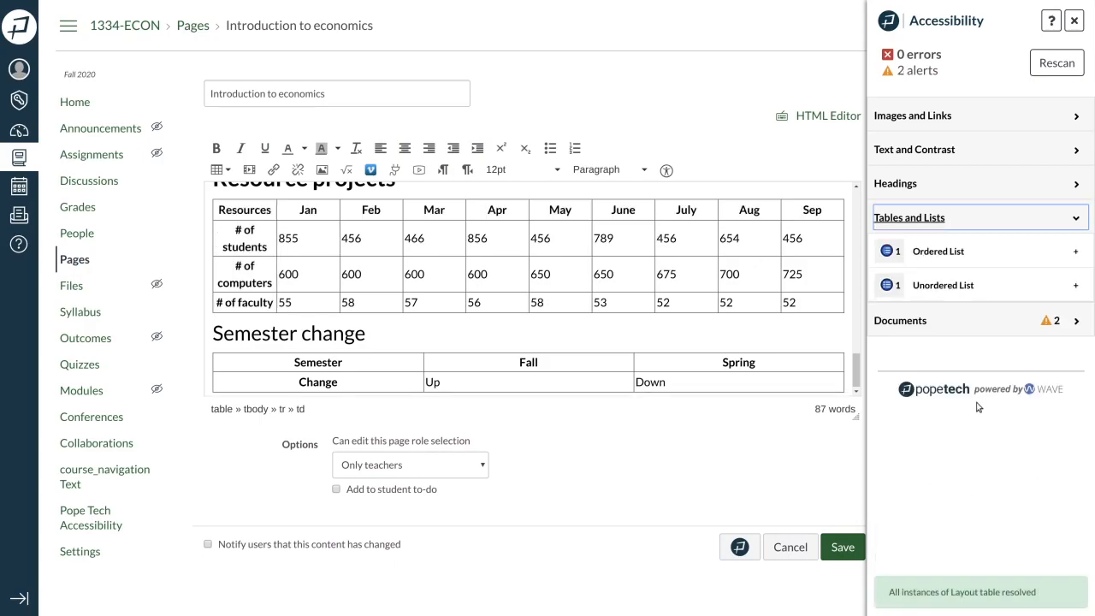
mouse_move(985, 339)
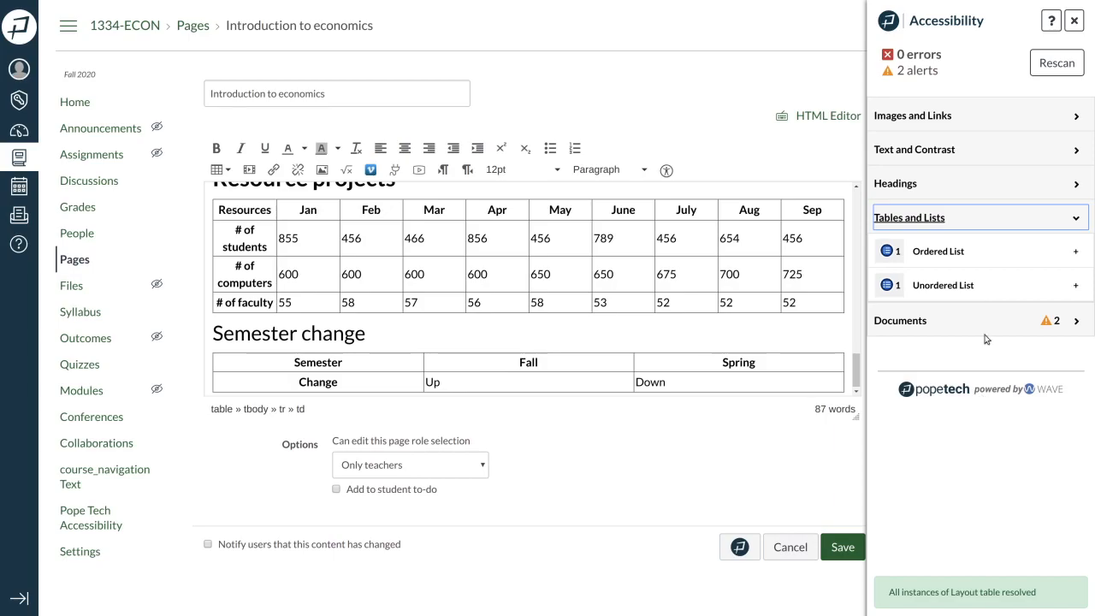
click(937, 251)
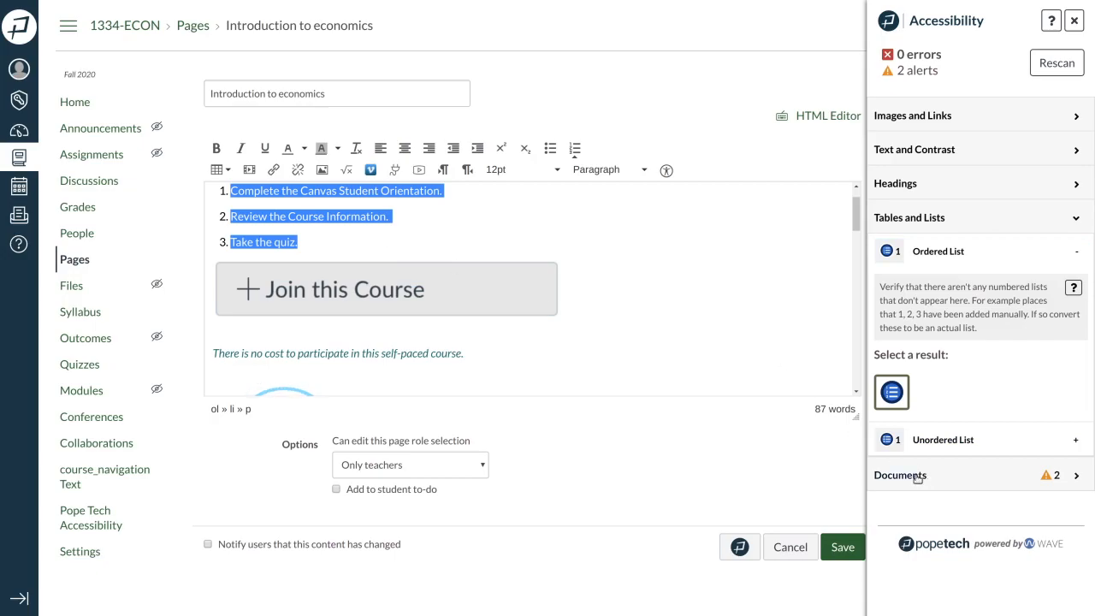
- Append '(pdf)' to the California link text so it reads 'California (pdf)' and apply it
click(899, 474)
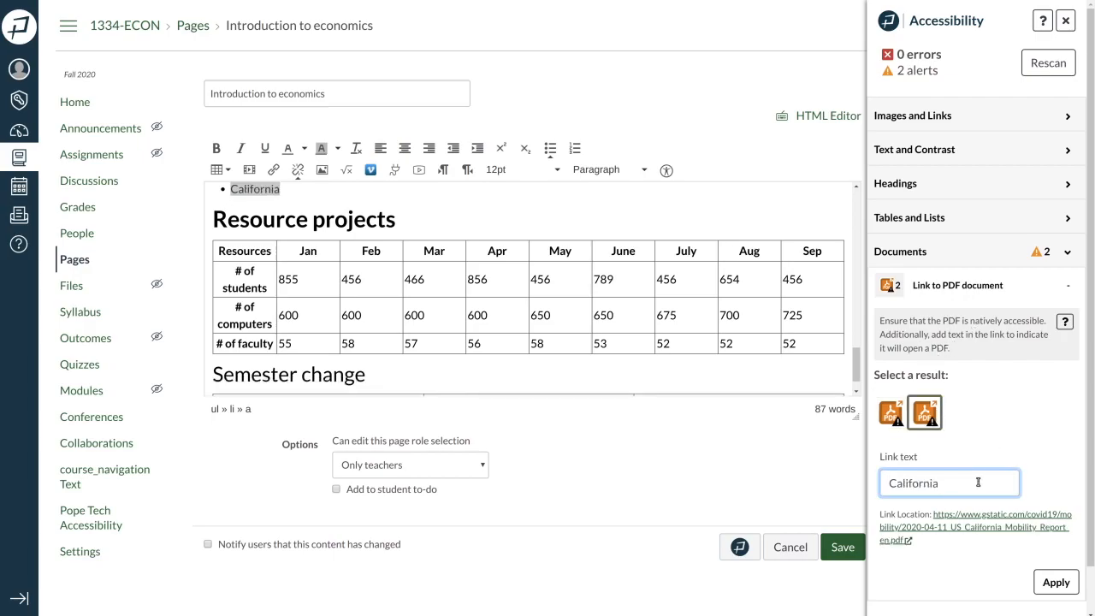
text((pdf))
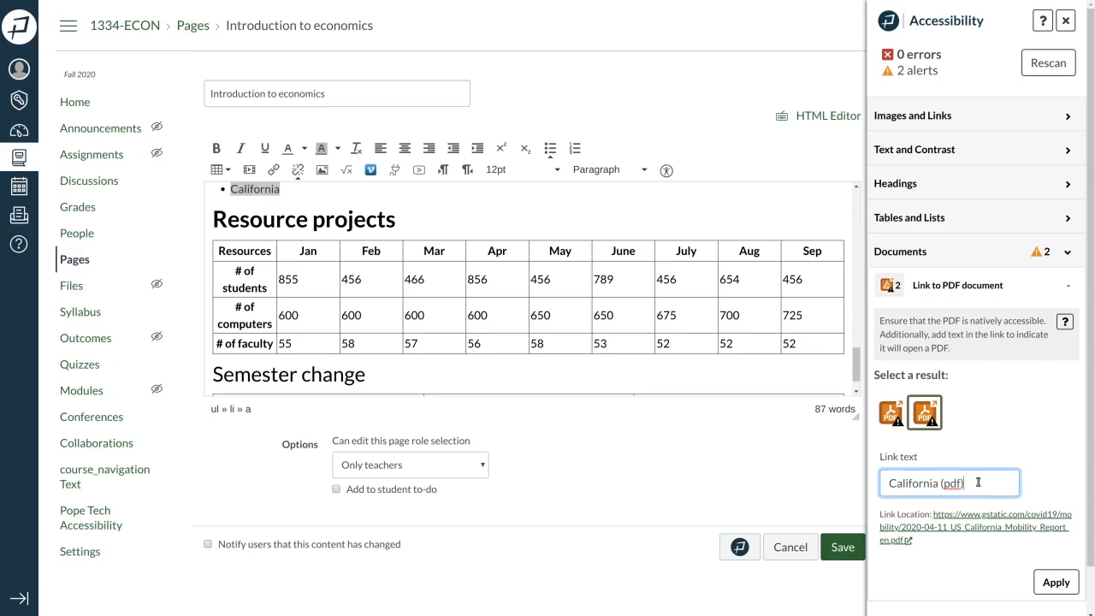
click(1055, 581)
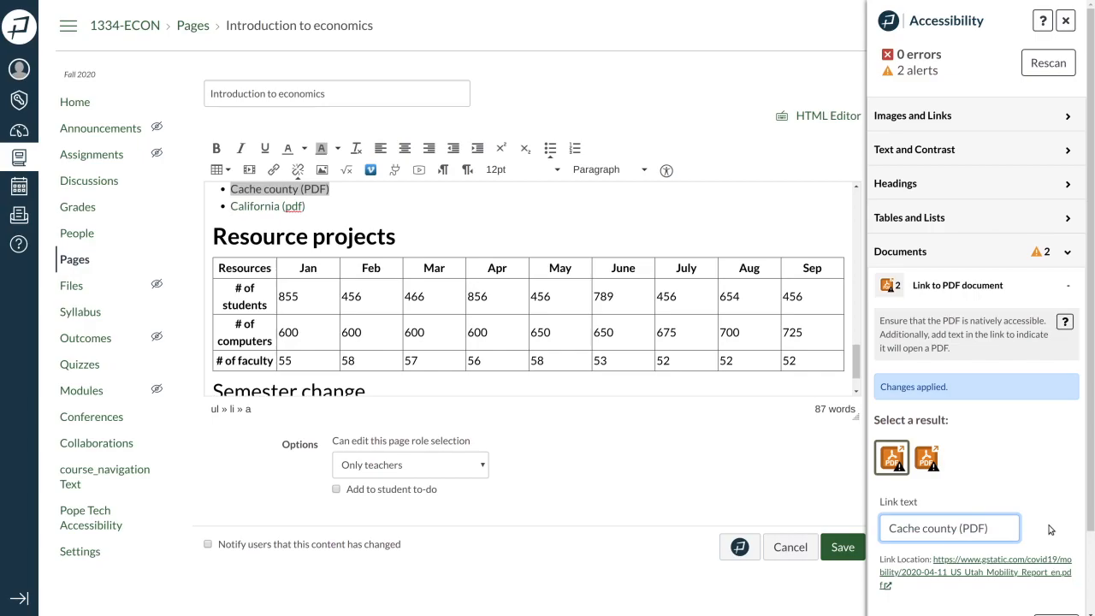
mouse_move(971, 361)
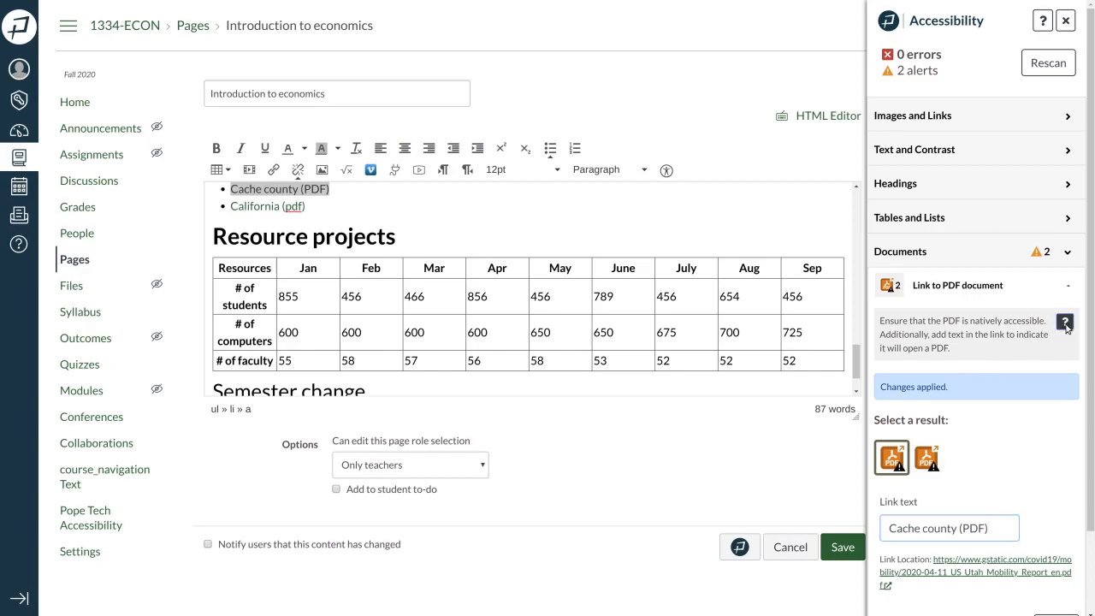
- Read the PDF link alert's documentation, then expand the Images and Links results for the nike image
click(1065, 324)
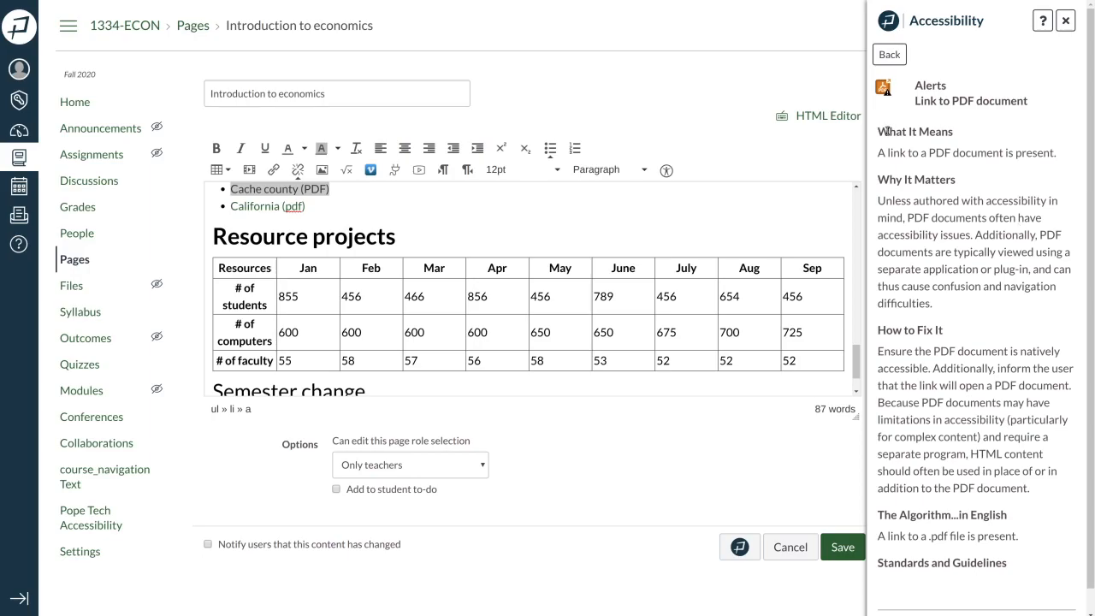
mouse_move(917, 308)
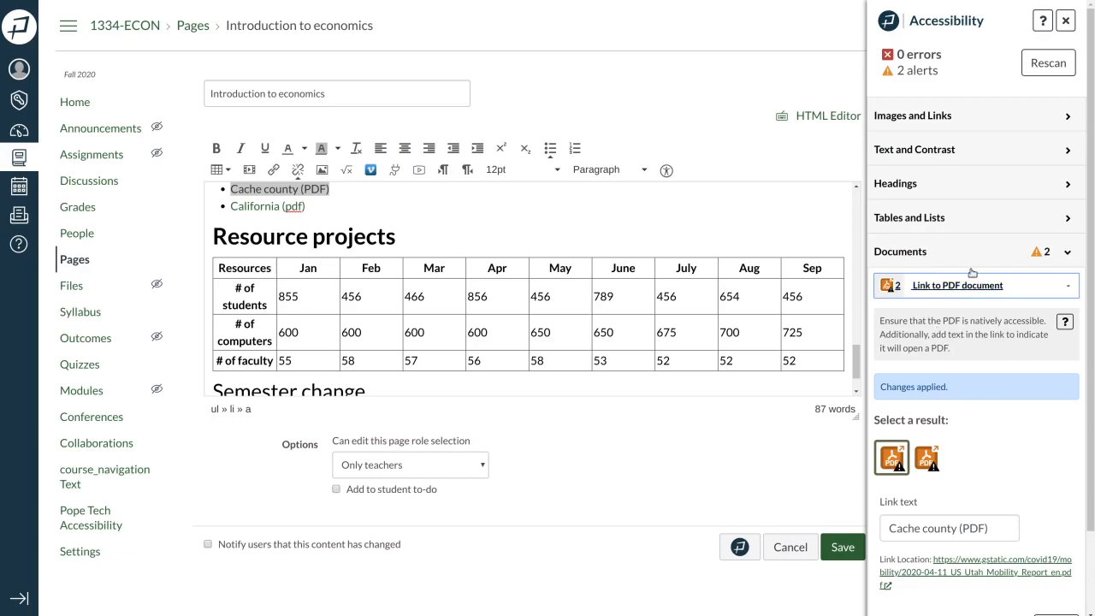
click(913, 116)
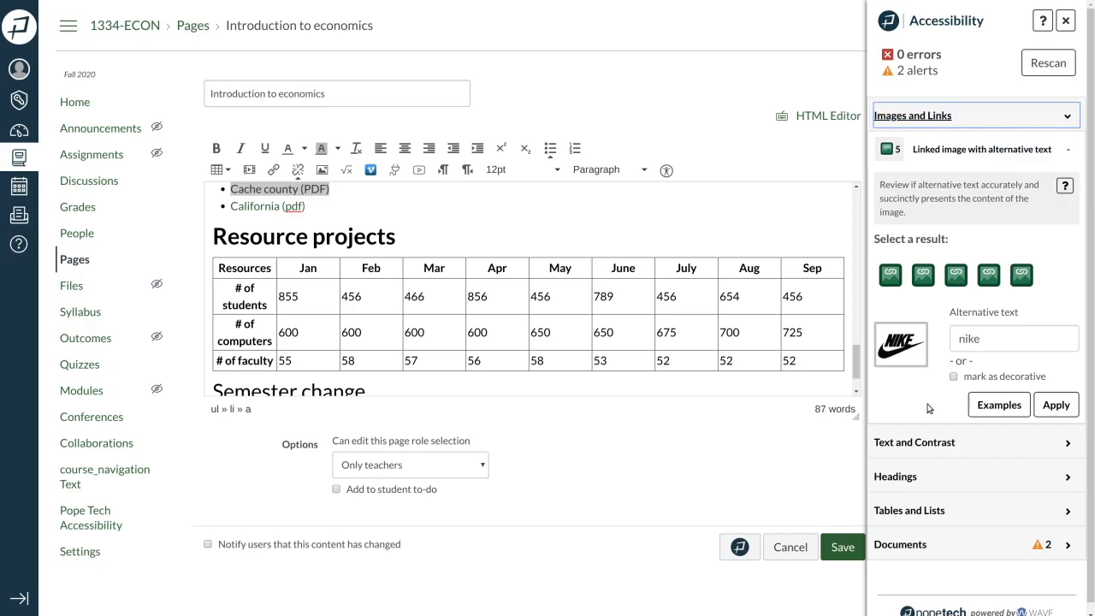
click(998, 404)
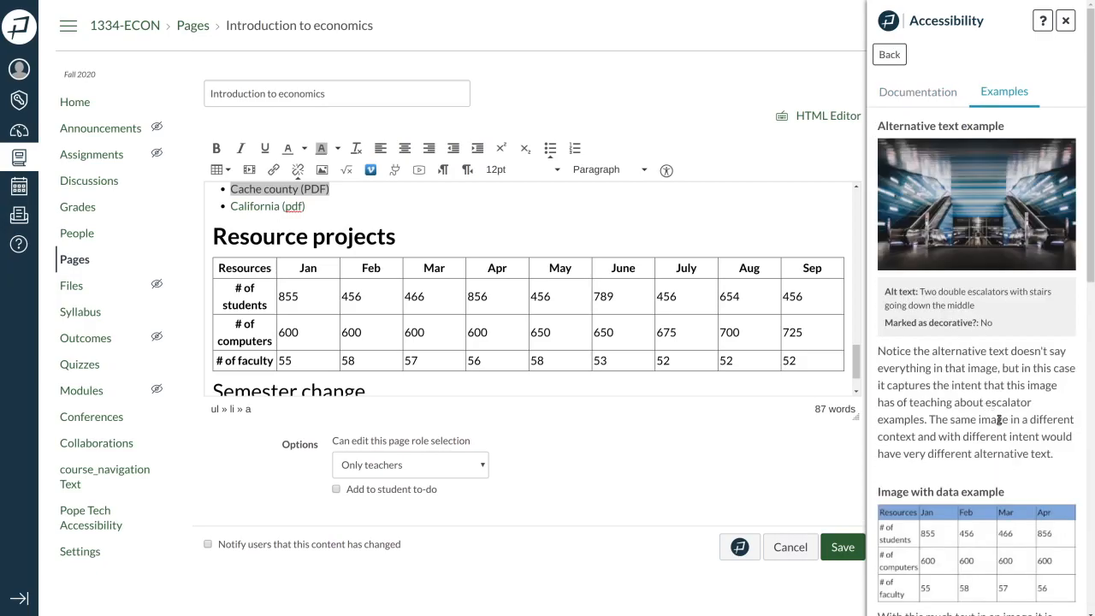
scroll(down, 3)
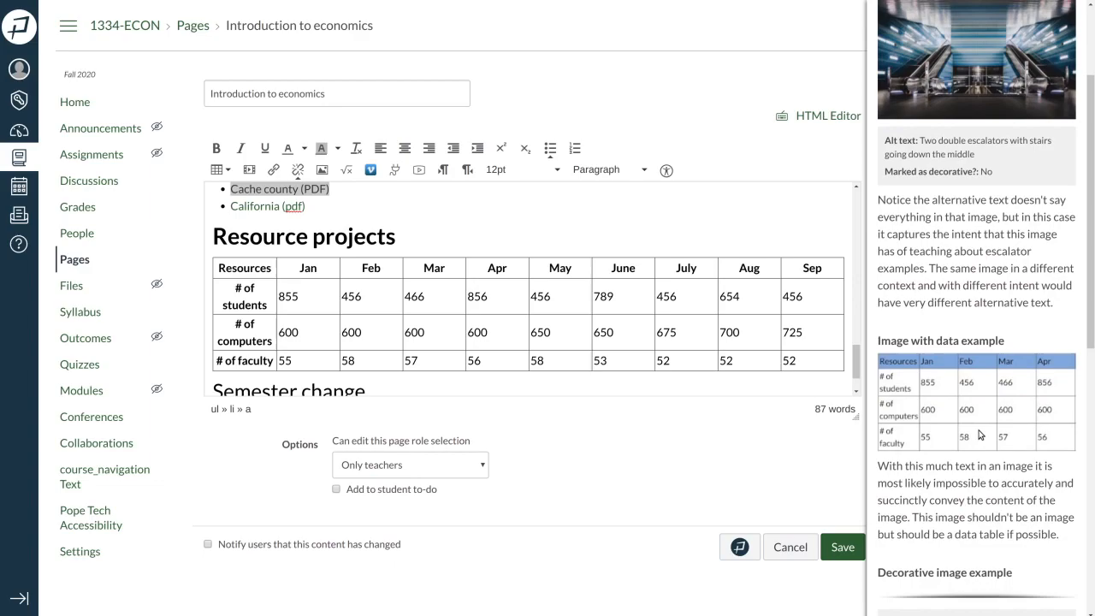
scroll(down, 3)
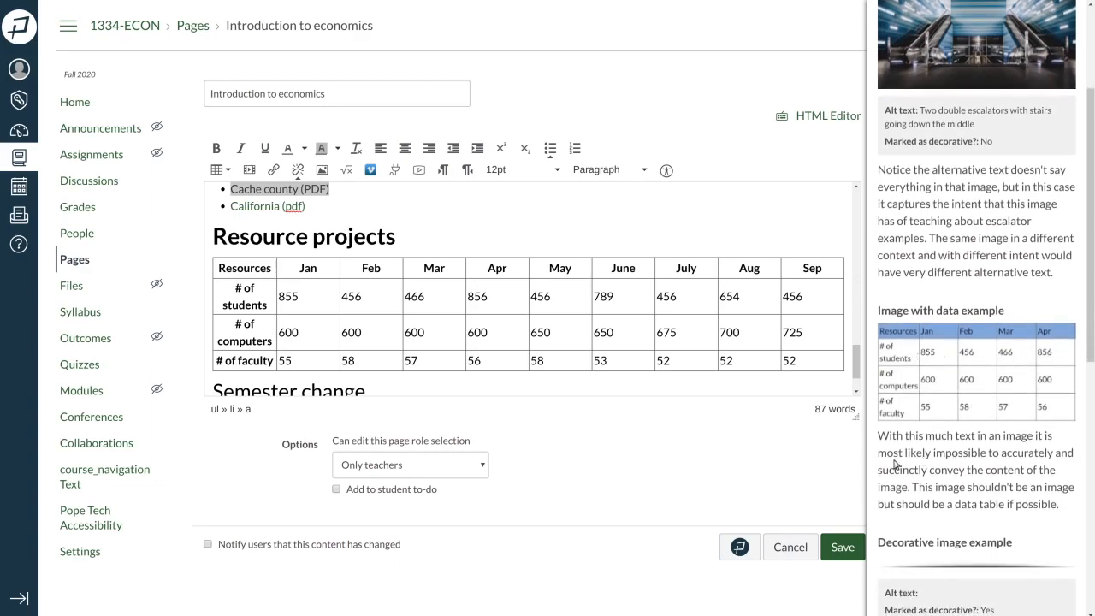
scroll(down, 3)
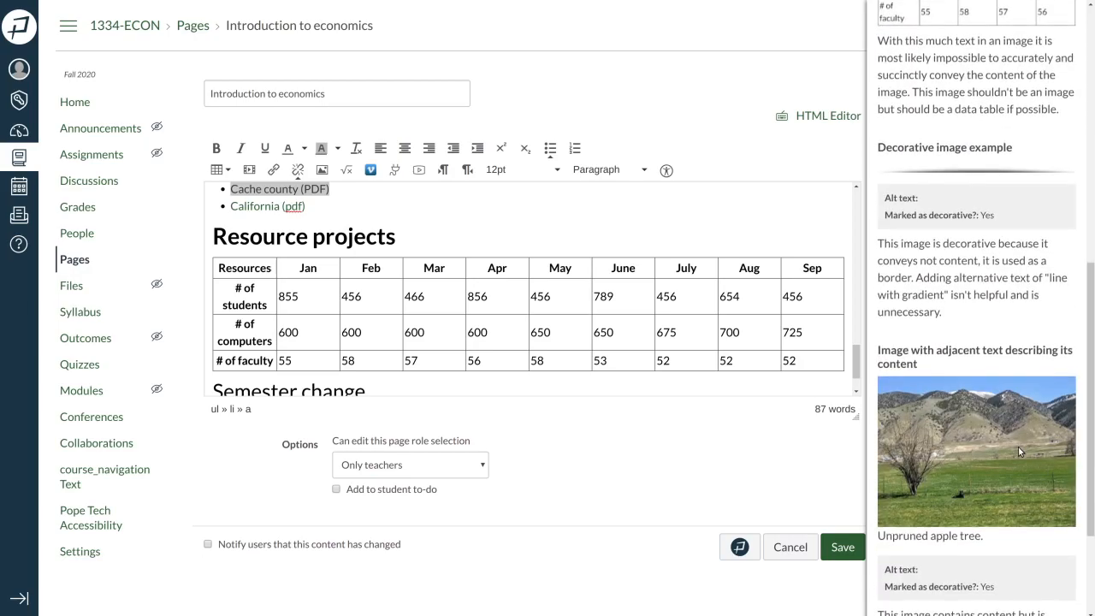
scroll(down, 3)
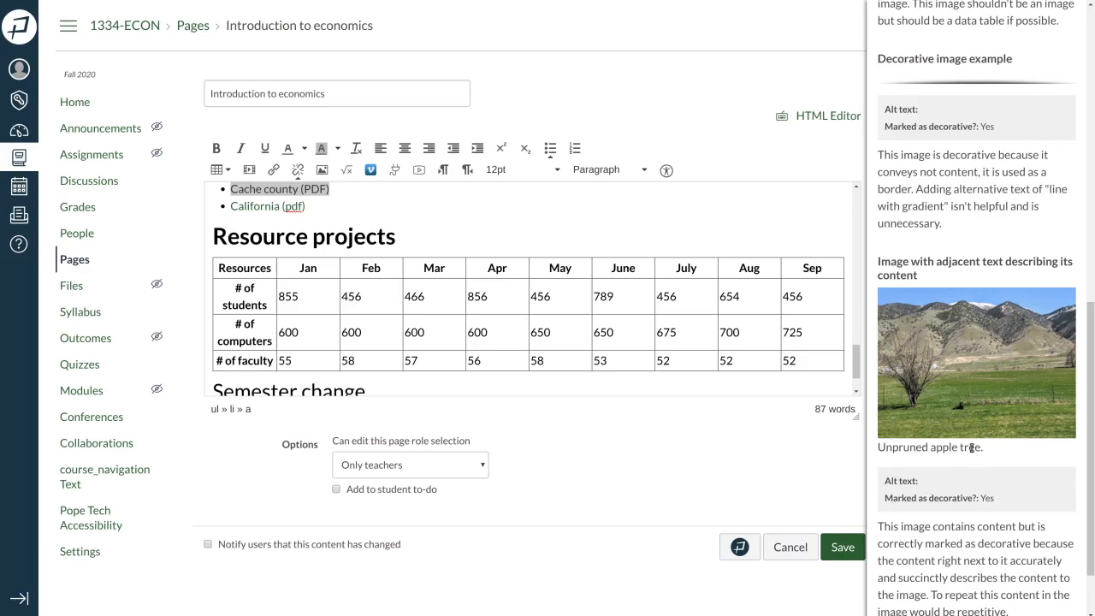
scroll(down, 3)
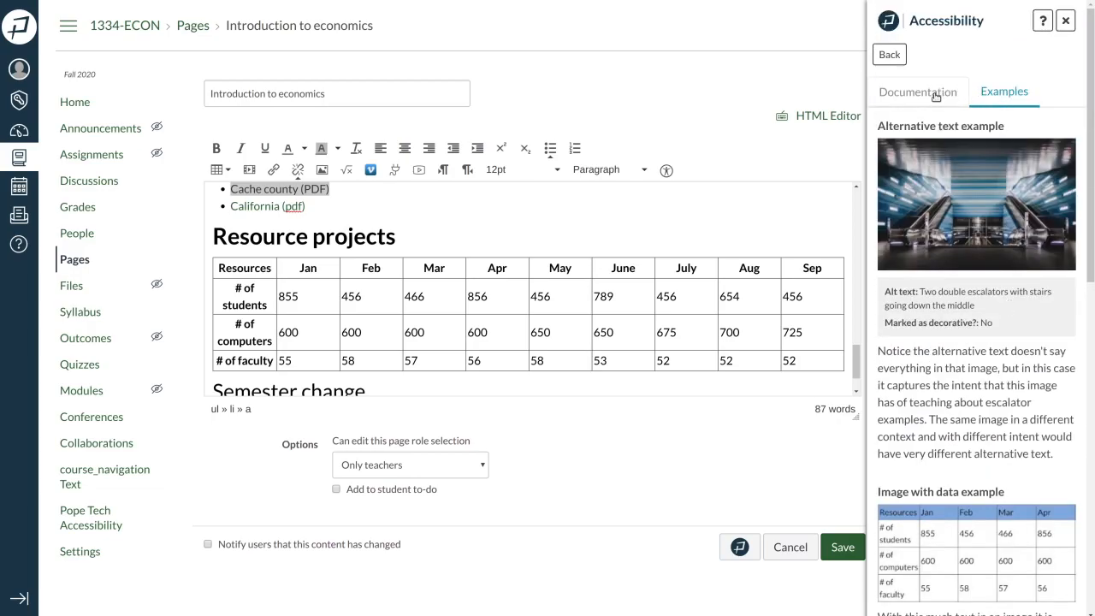
click(916, 92)
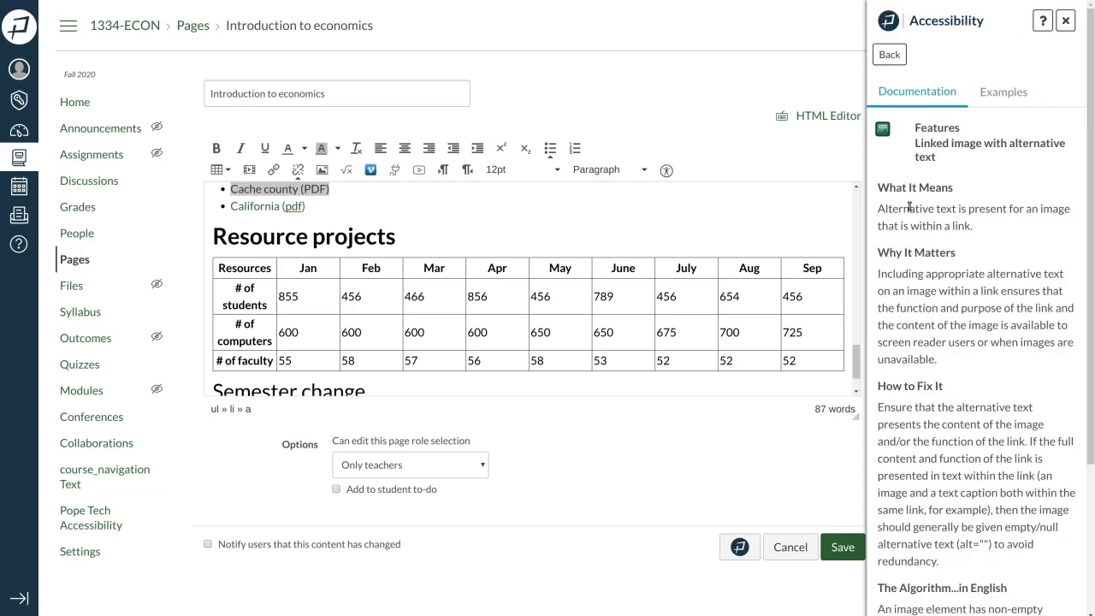
scroll(down, 3)
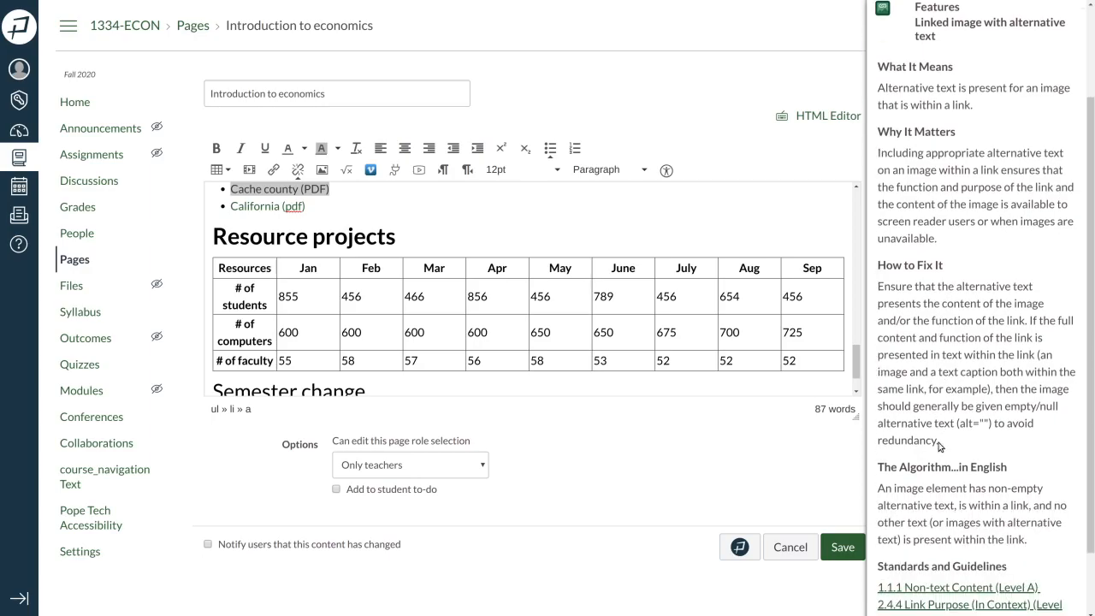
scroll(down, 3)
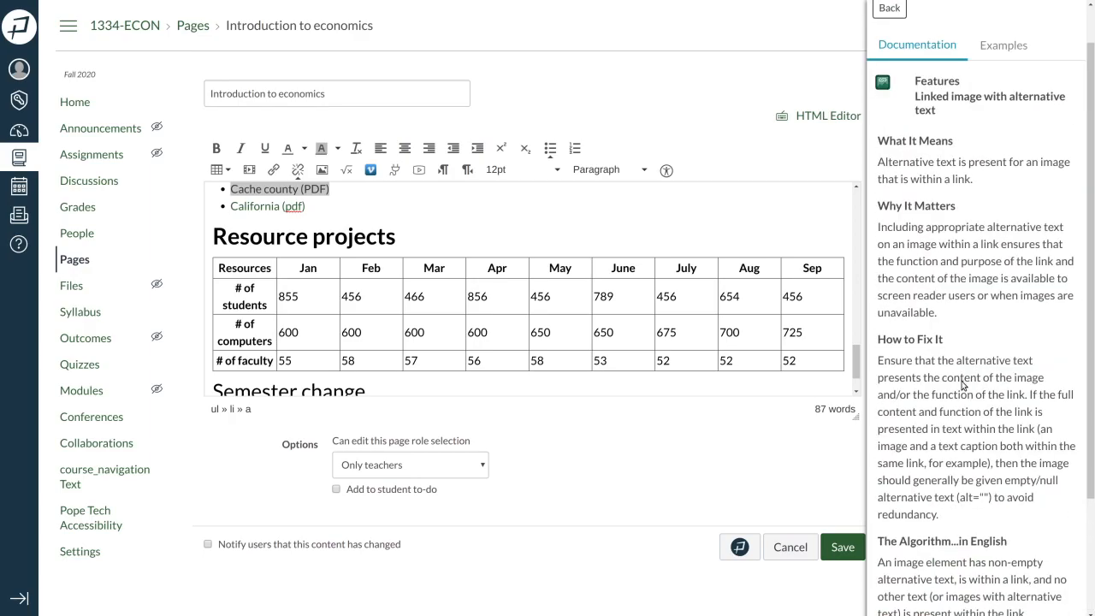
click(888, 9)
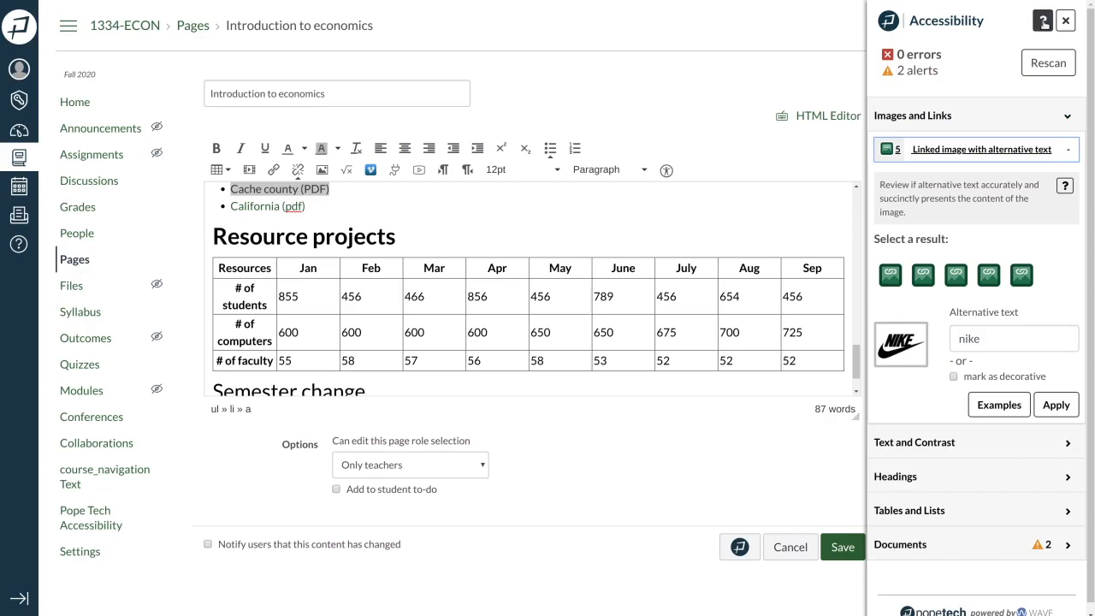
- Open the Accessibility panel's Request Help page and scroll through the usage guide
click(1042, 21)
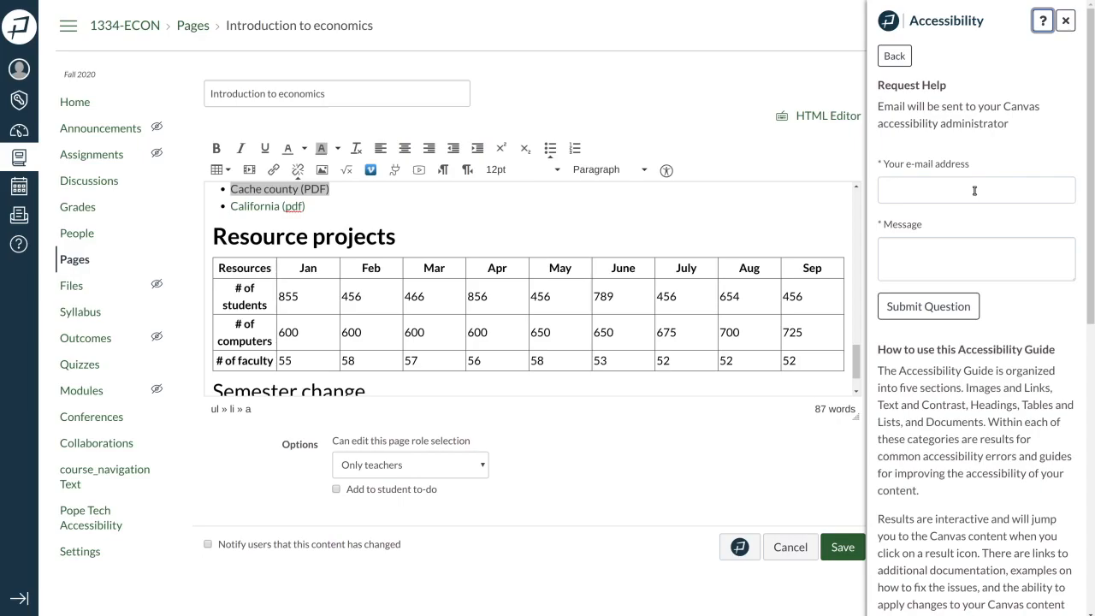
mouse_move(967, 449)
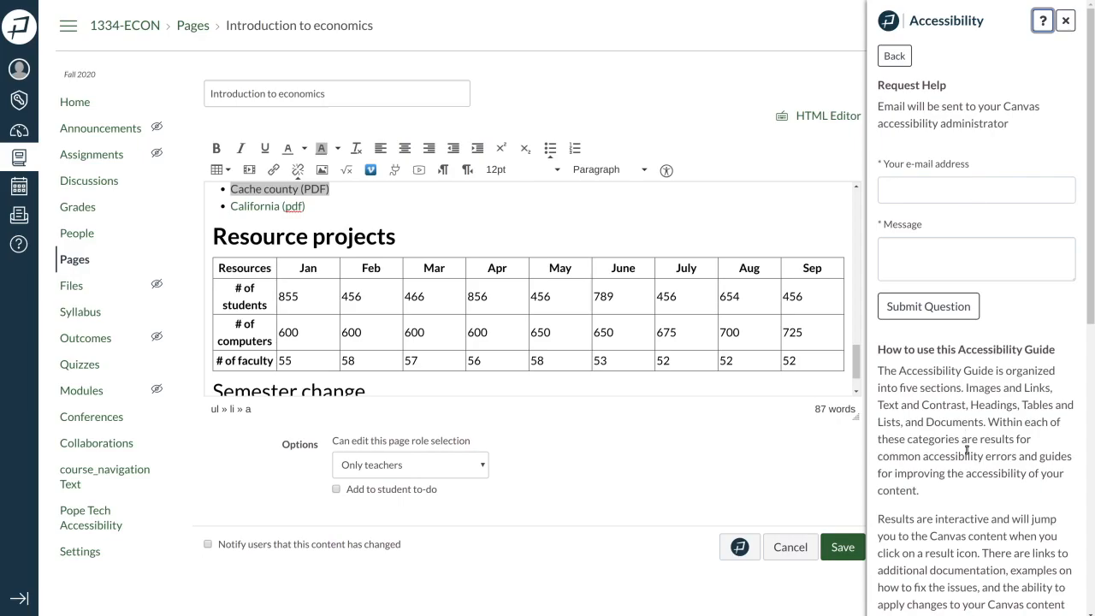
scroll(down, 3)
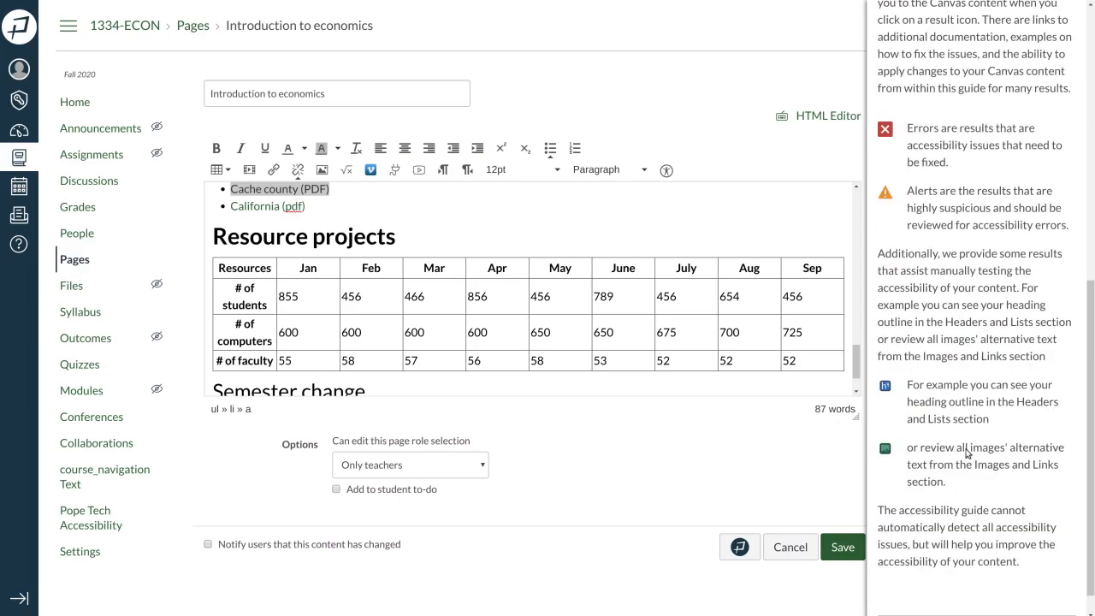